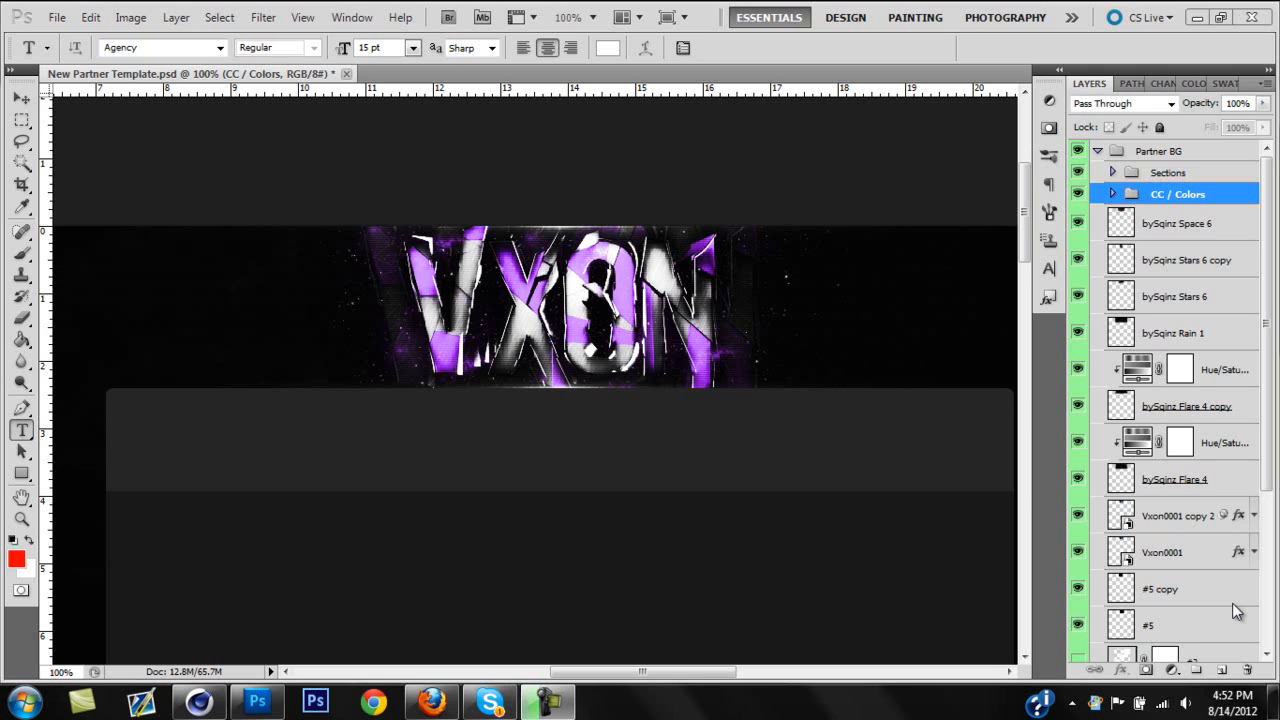
pyautogui.moveTo(1268, 604)
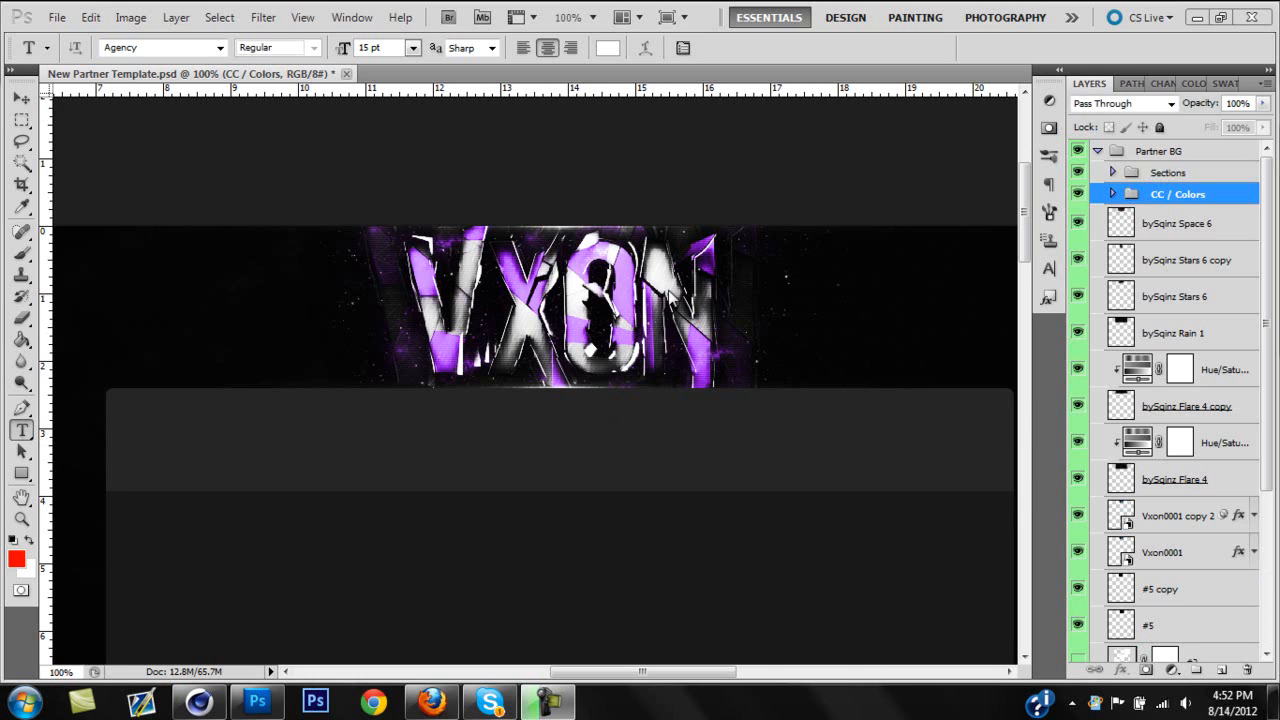
pyautogui.moveTo(676, 362)
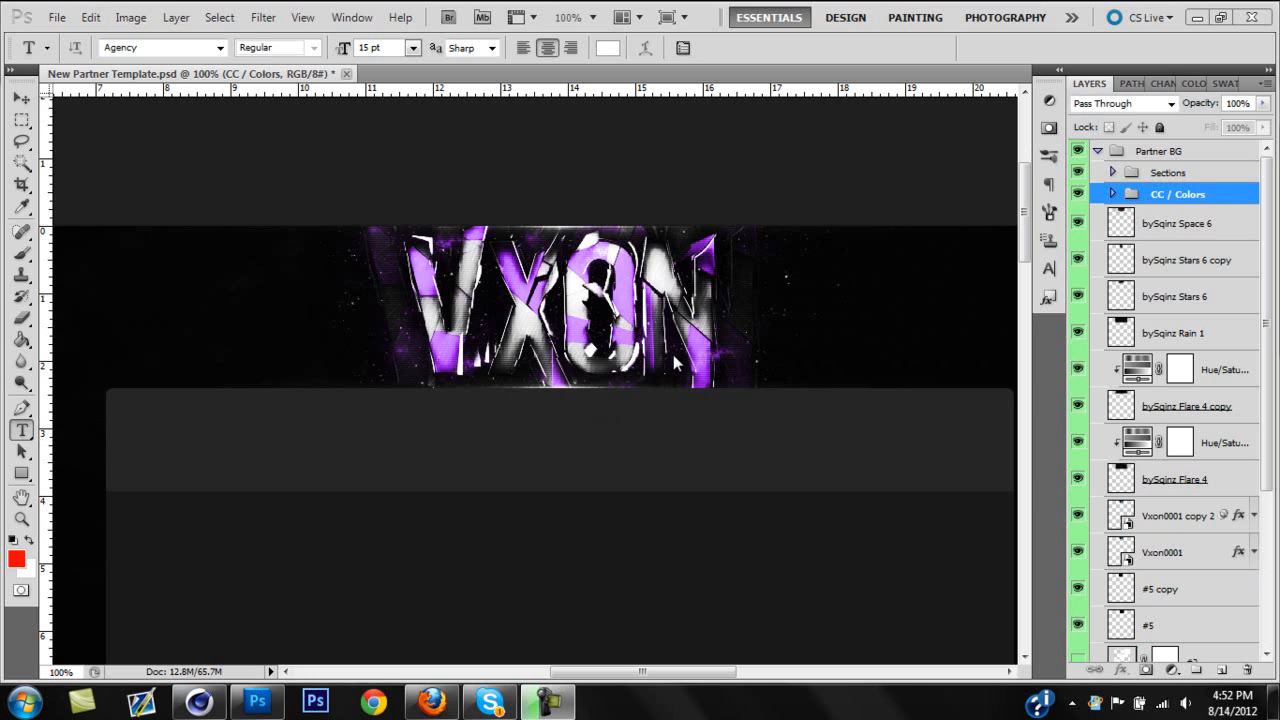
pyautogui.moveTo(704, 264)
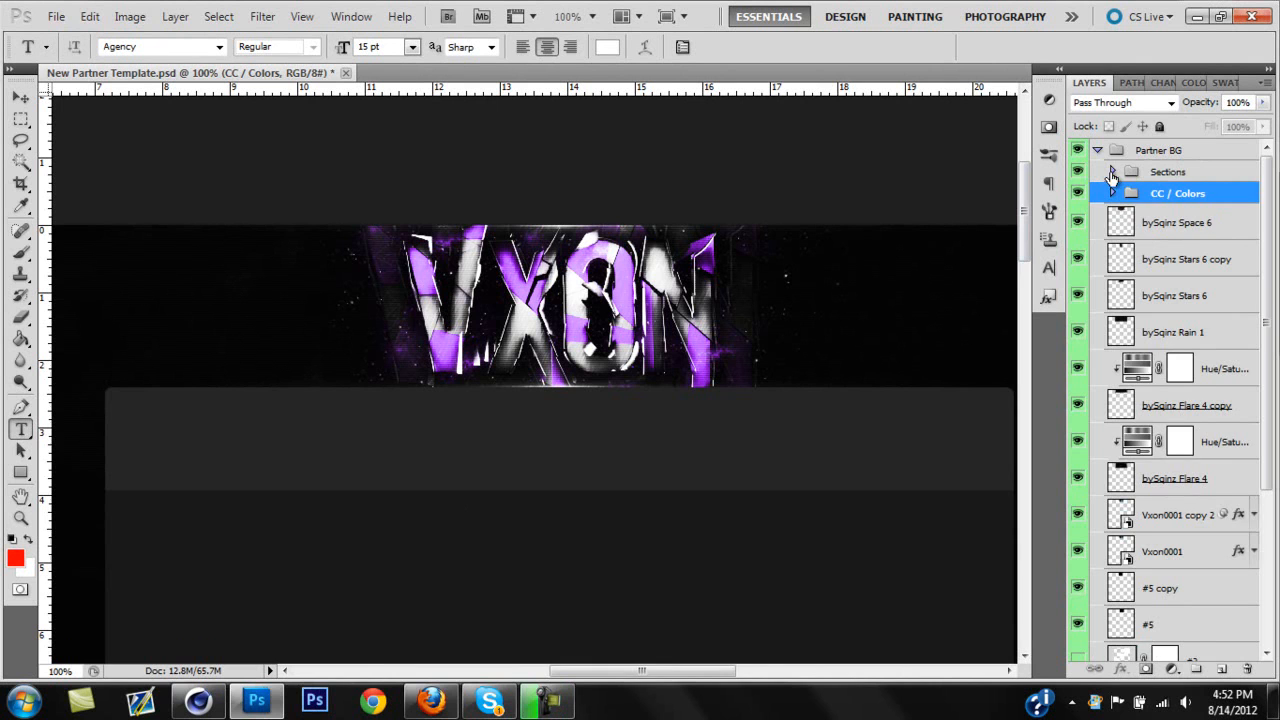
# Step: Select every artwork layer under Sections down to the bottom layer and group them as Group 1
pyautogui.click(1112, 172)
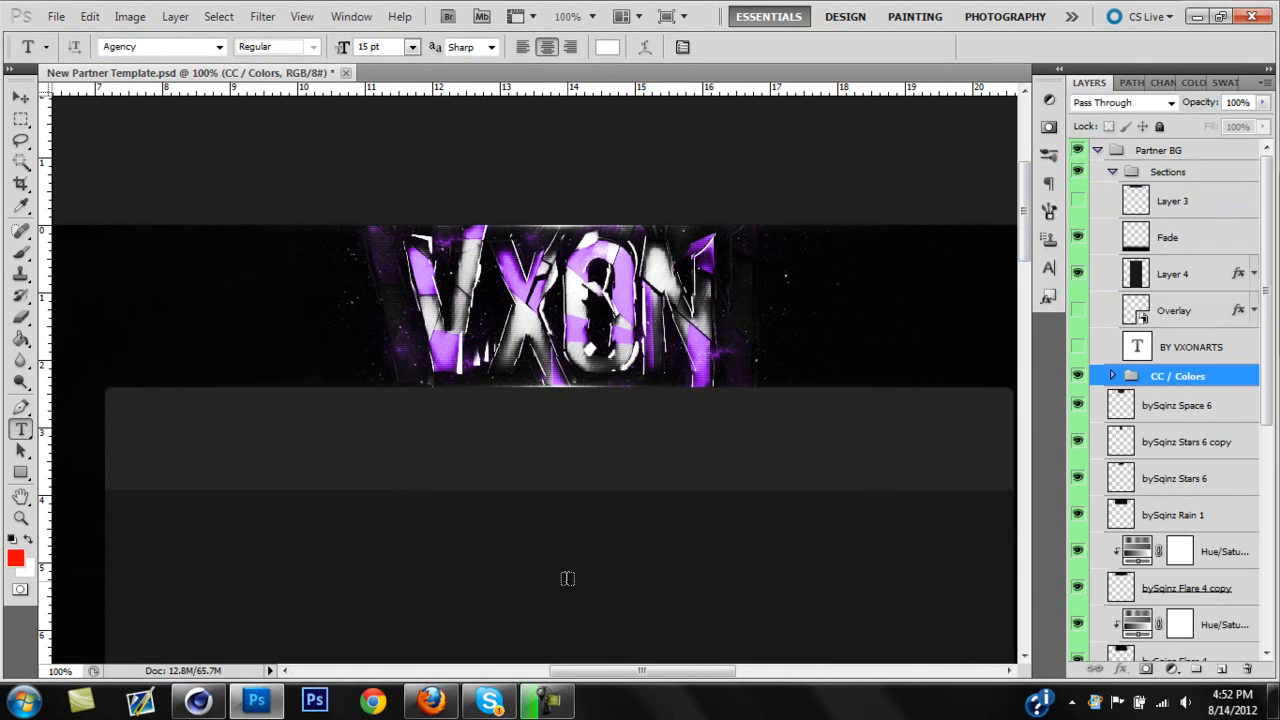
pyautogui.moveTo(1096, 252)
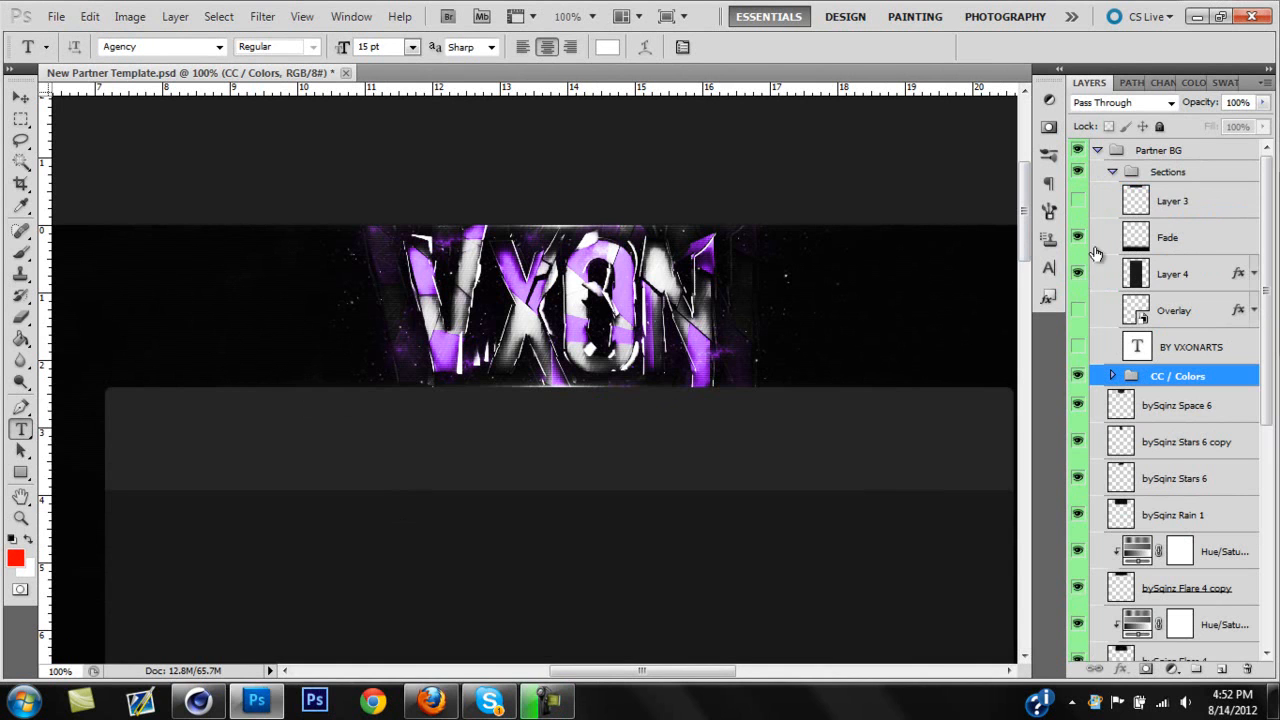
pyautogui.click(1112, 172)
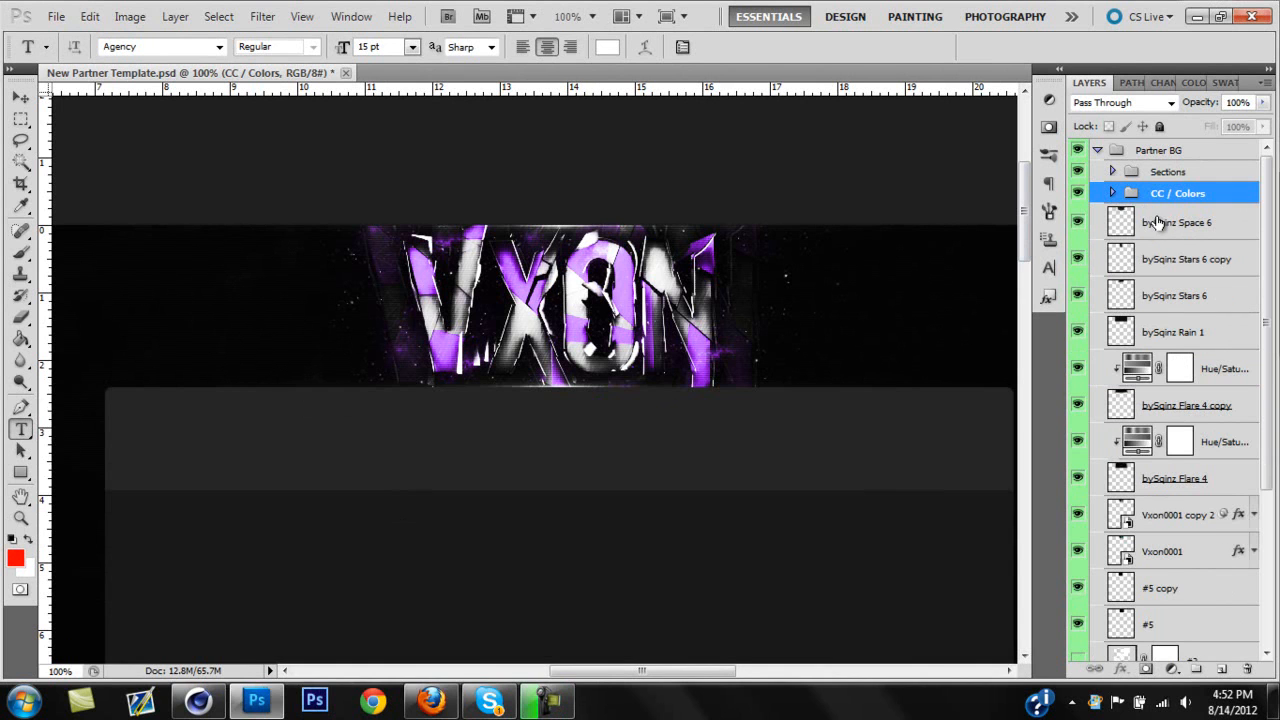
pyautogui.scroll(-3)
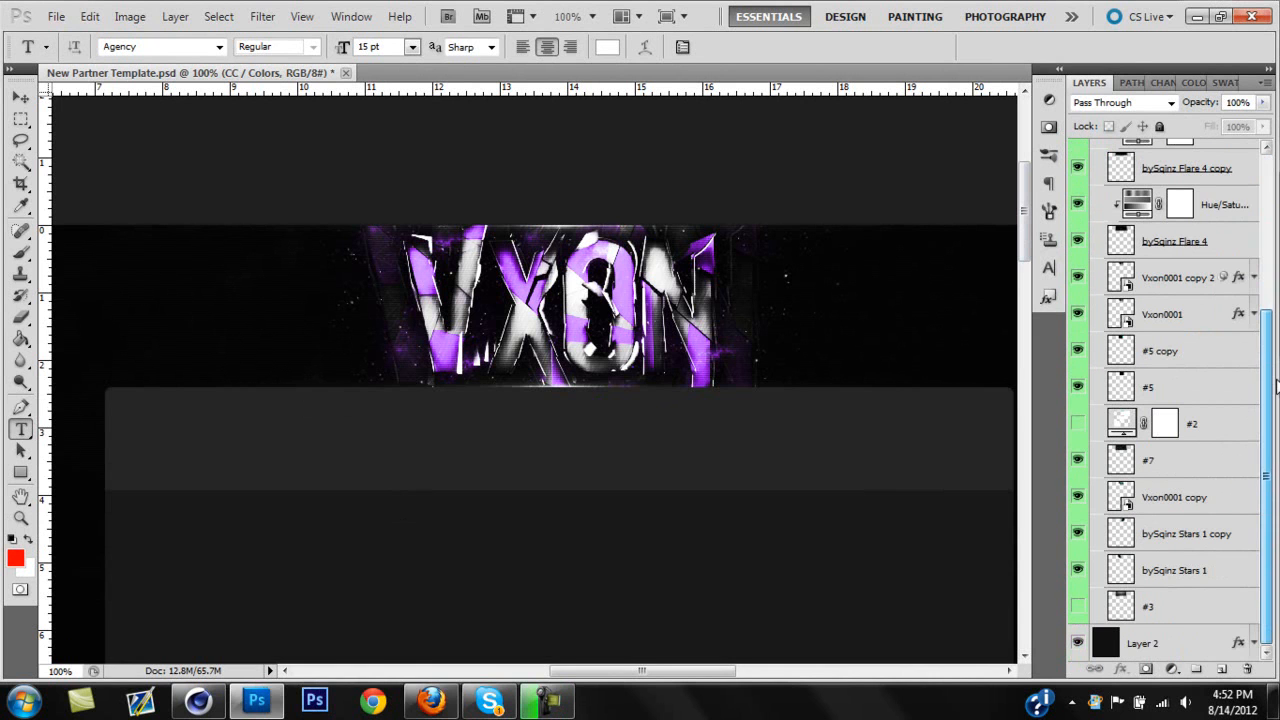
pyautogui.click(1144, 644)
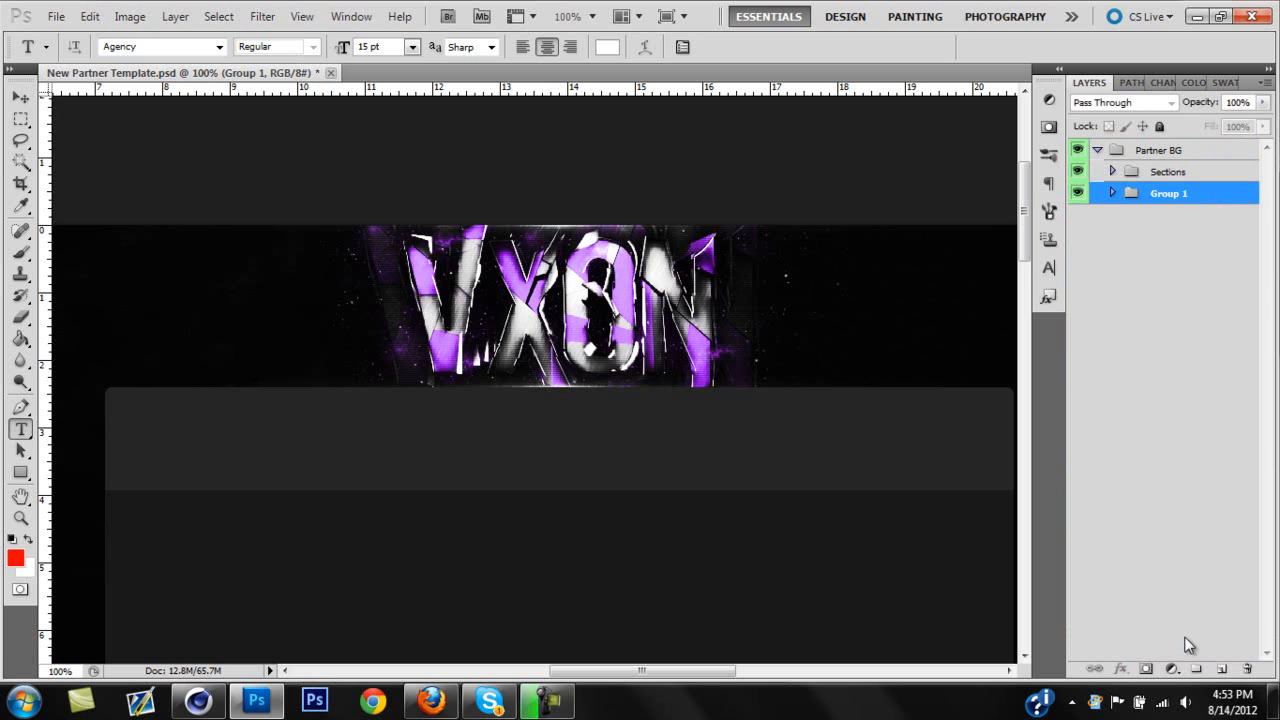
# Step: Duplicate Group 1 three times to get Group 1 copy, copy 2 and copy 3
pyautogui.rightClick(1168, 192)
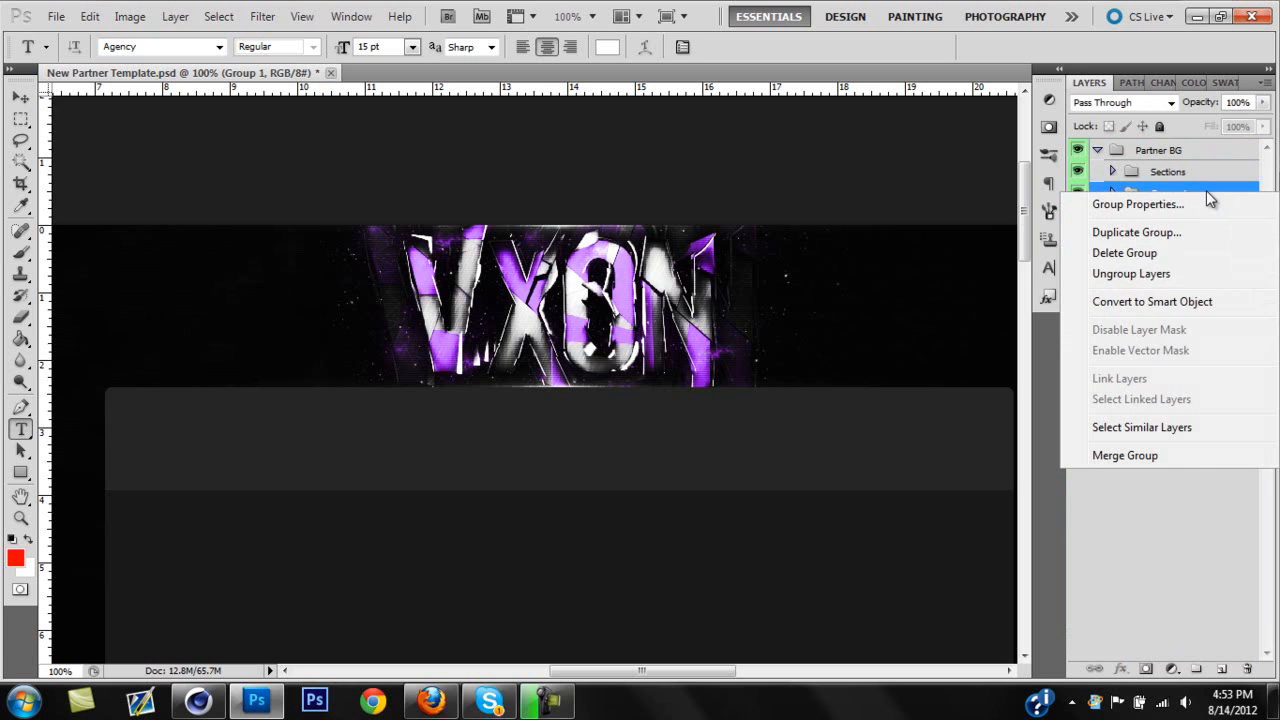
pyautogui.click(1136, 232)
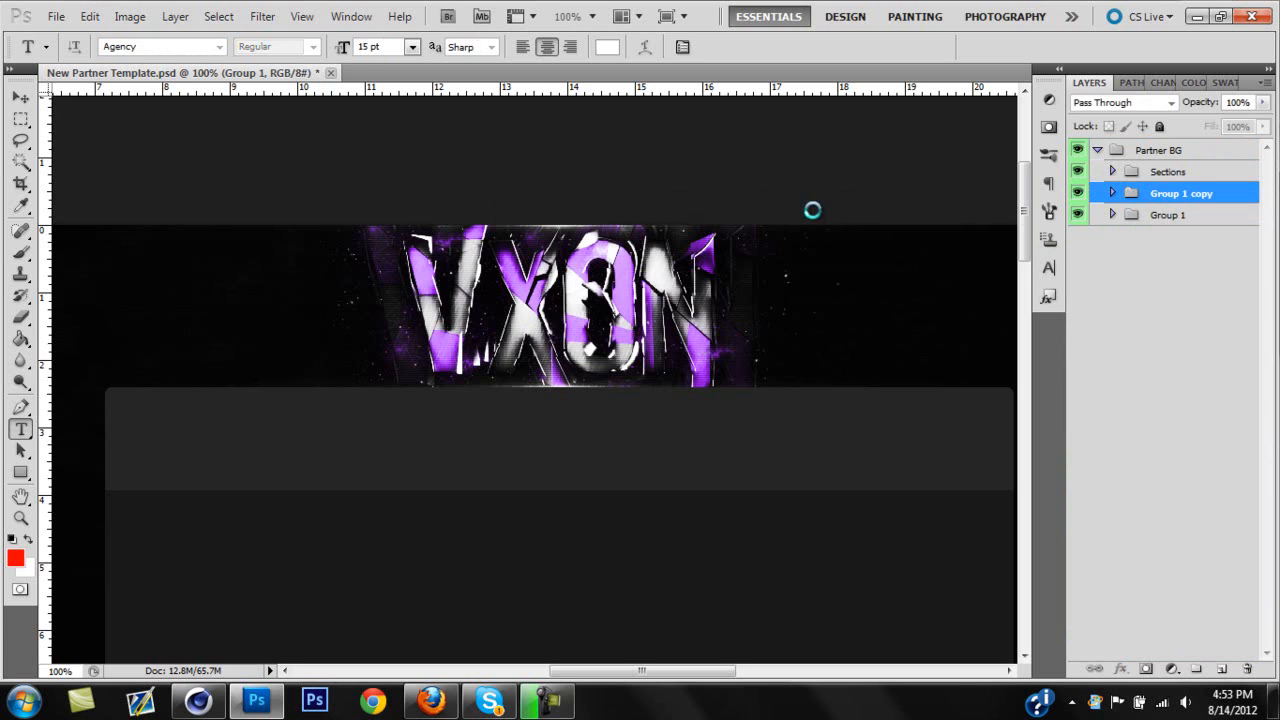
pyautogui.rightClick(1180, 192)
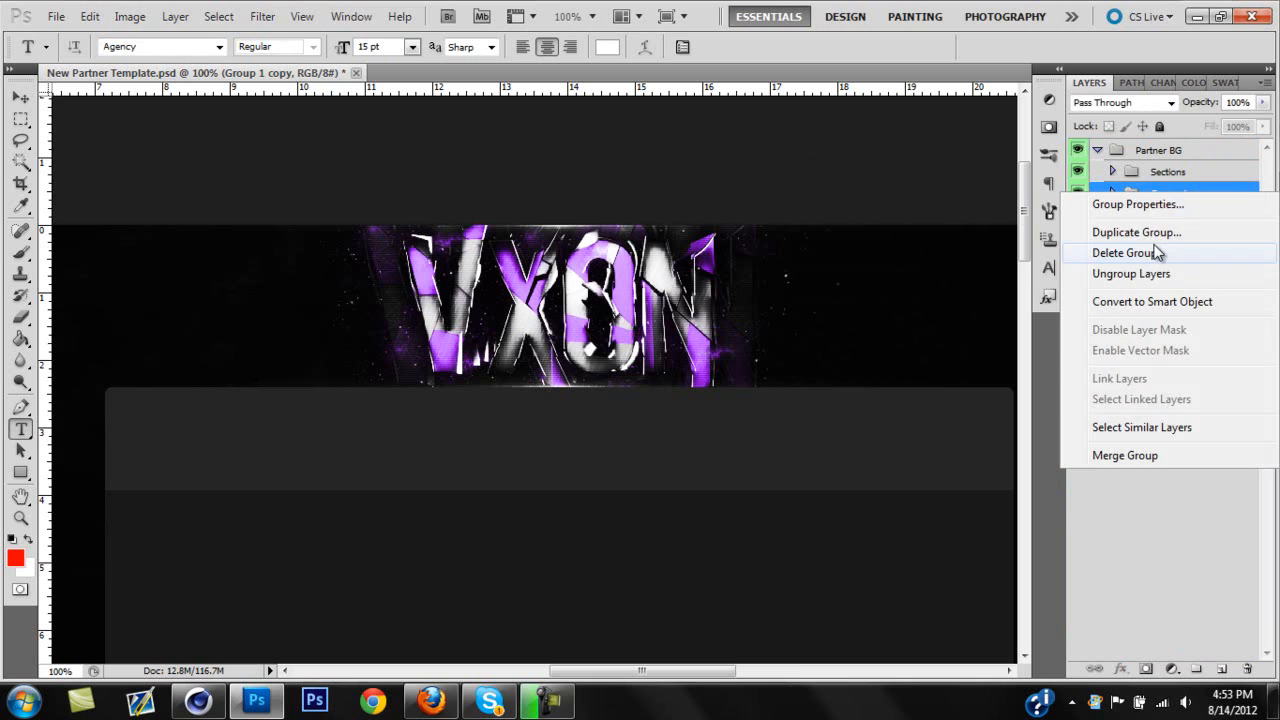
pyautogui.click(1136, 232)
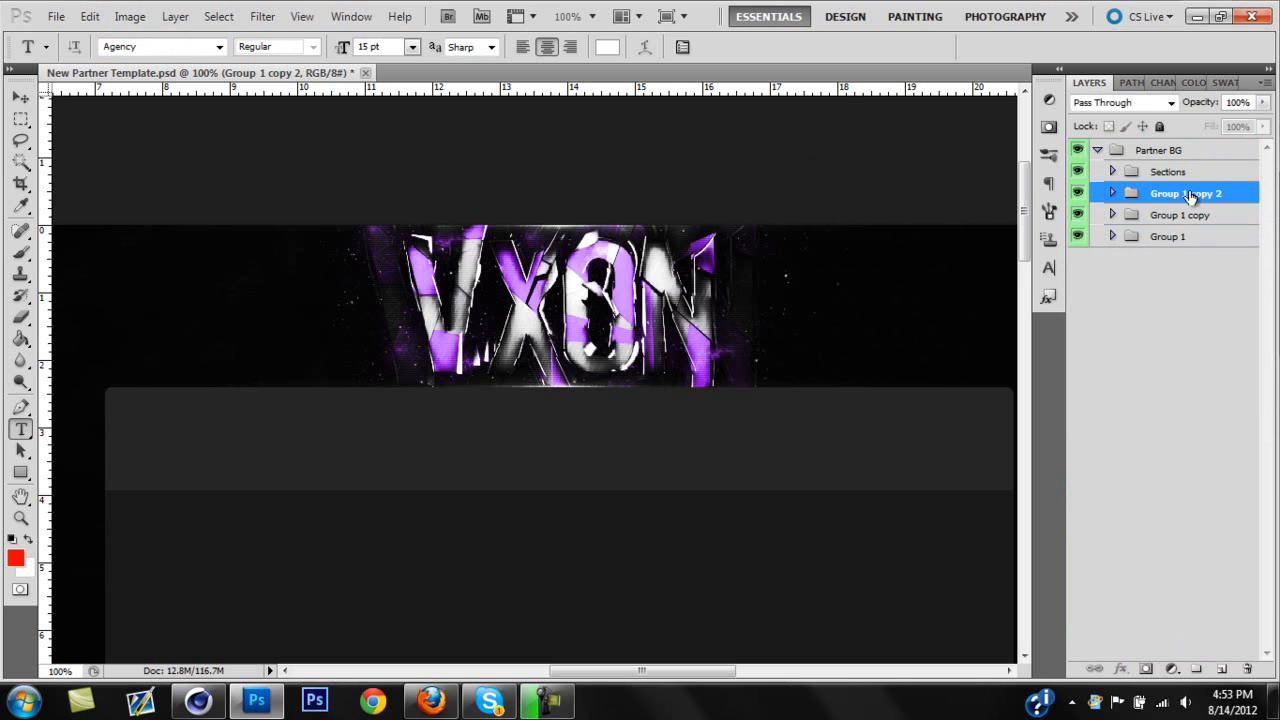
pyautogui.rightClick(1186, 192)
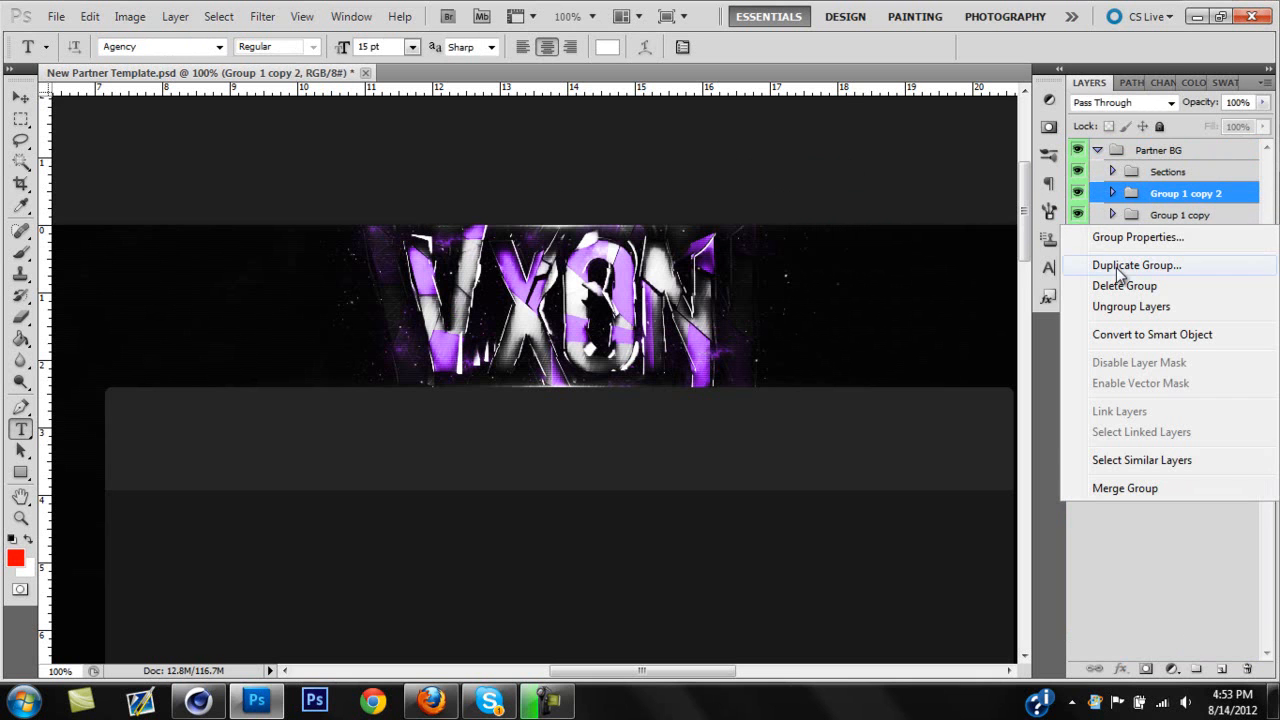
pyautogui.click(1136, 264)
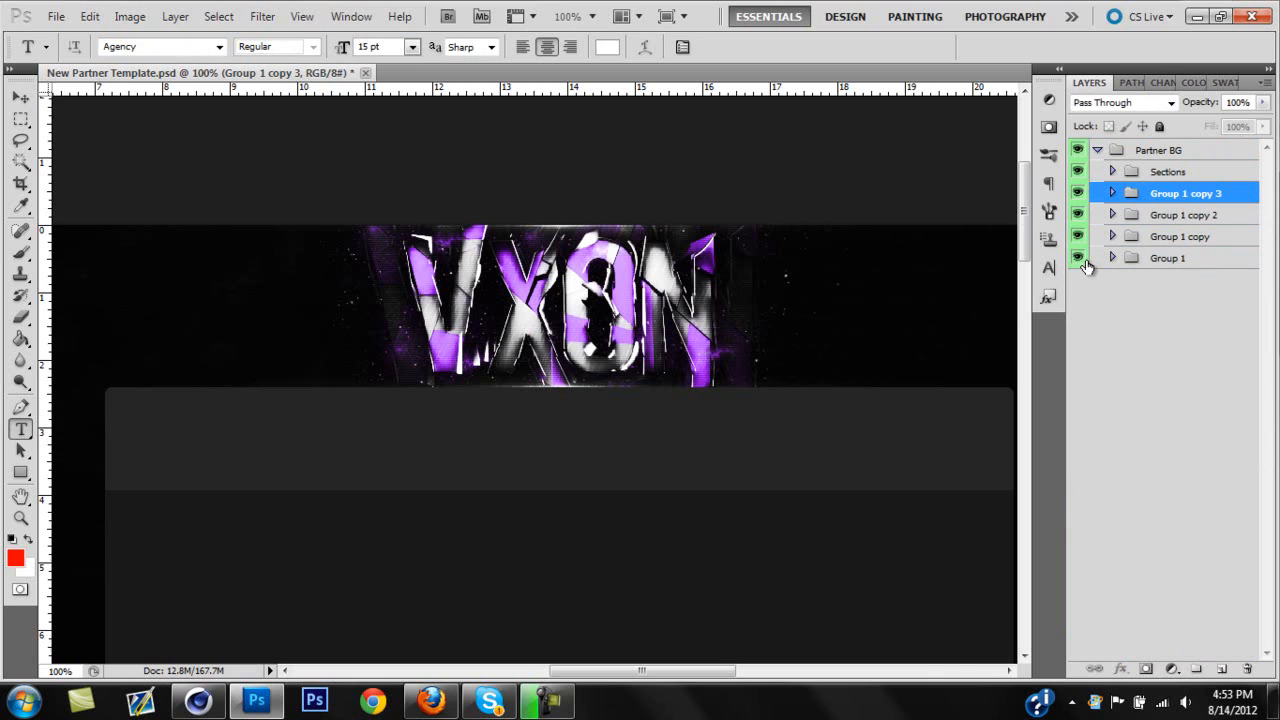
pyautogui.click(1078, 258)
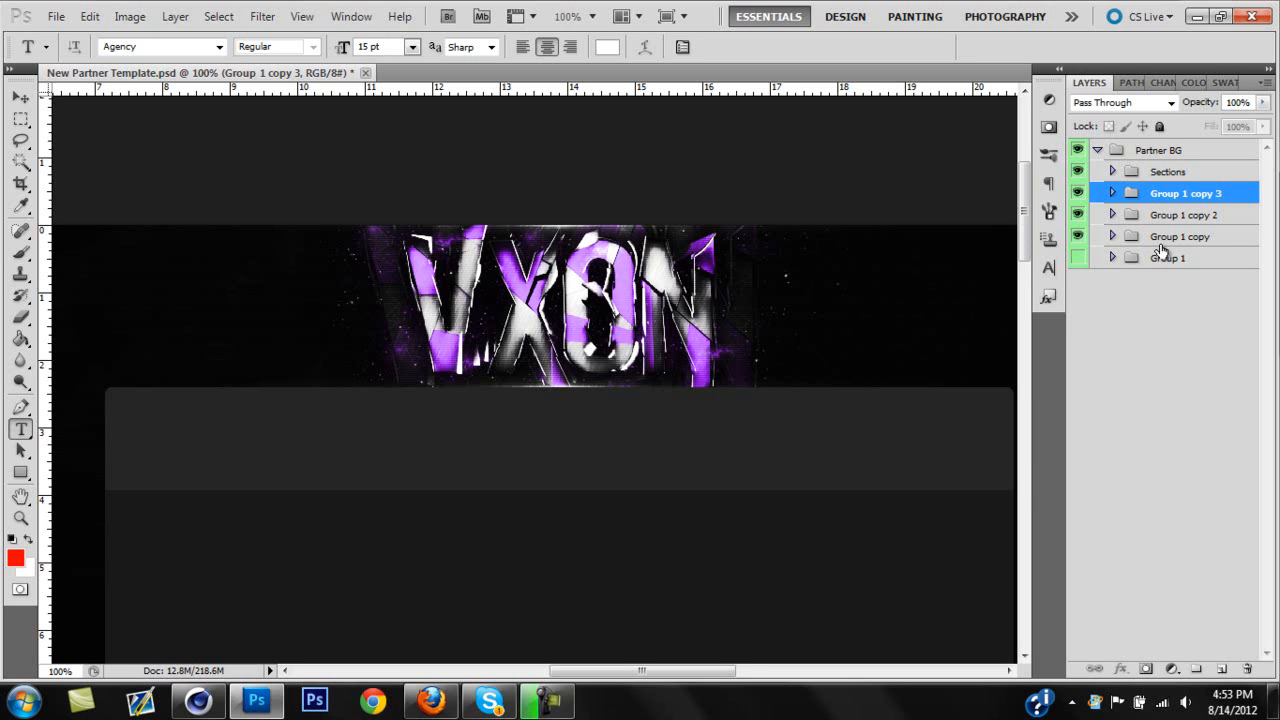
pyautogui.moveTo(1204, 240)
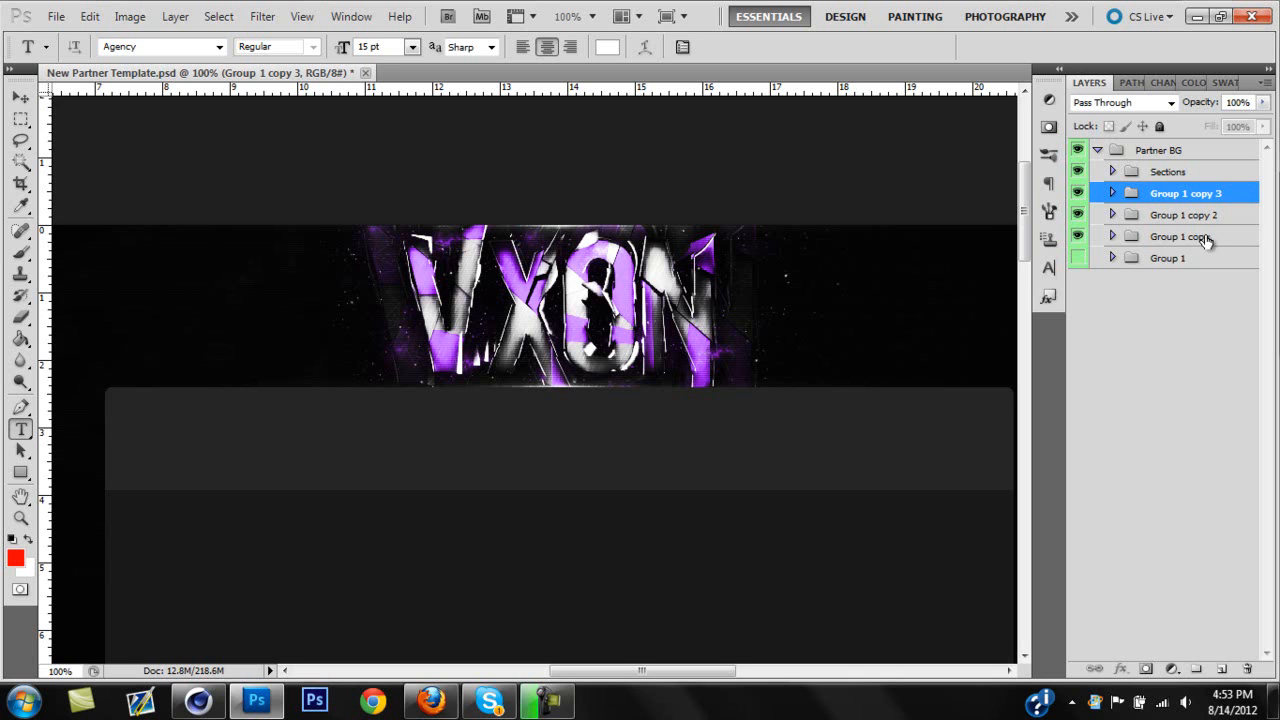
pyautogui.moveTo(1228, 222)
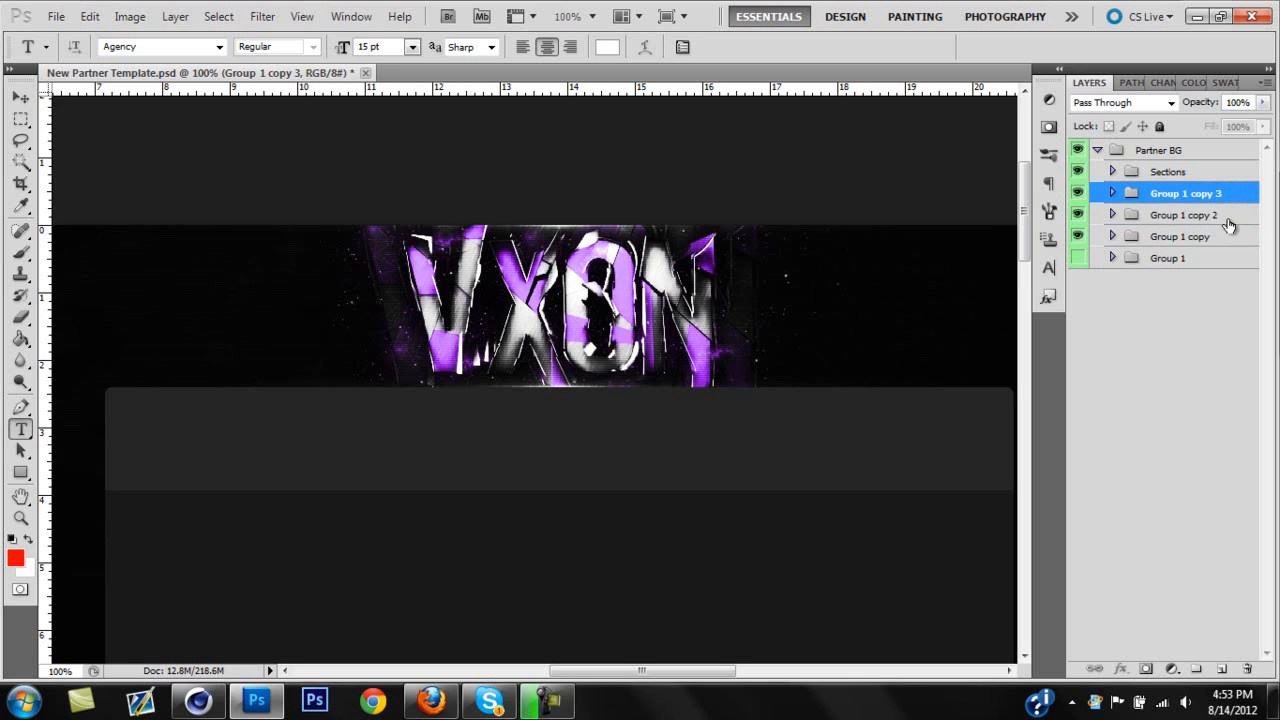
pyautogui.moveTo(1200, 234)
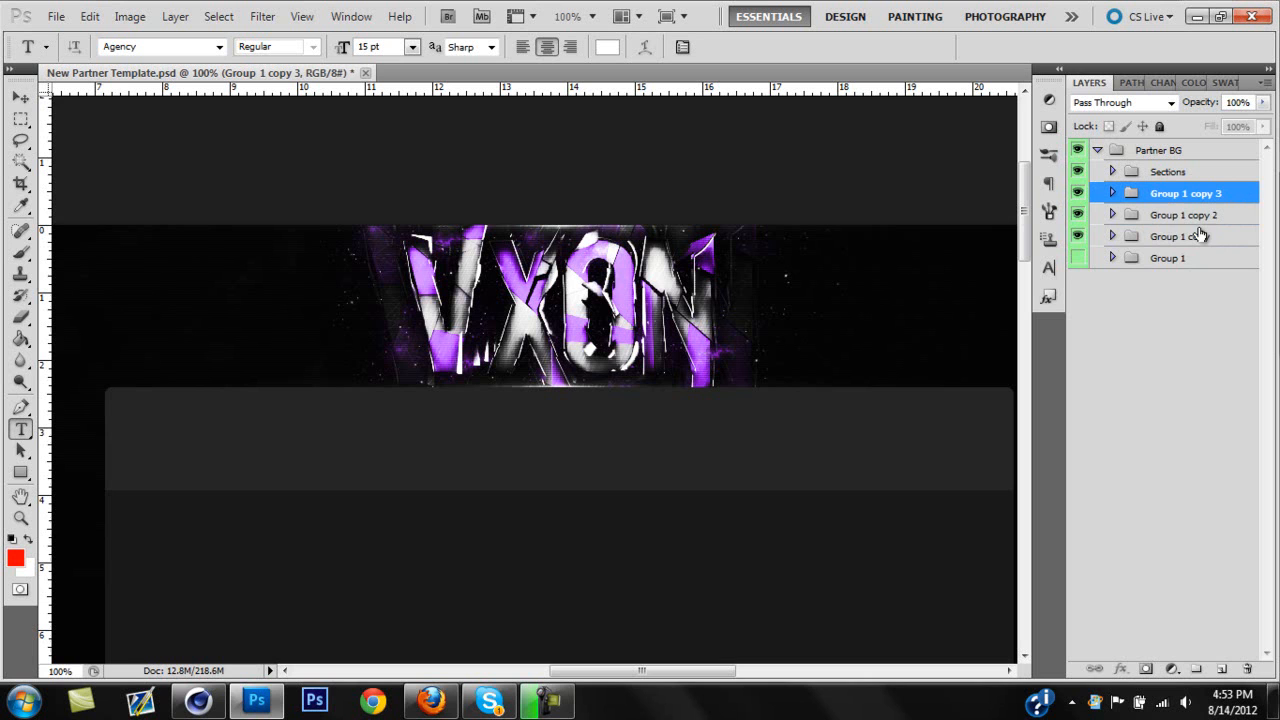
pyautogui.moveTo(1196, 236)
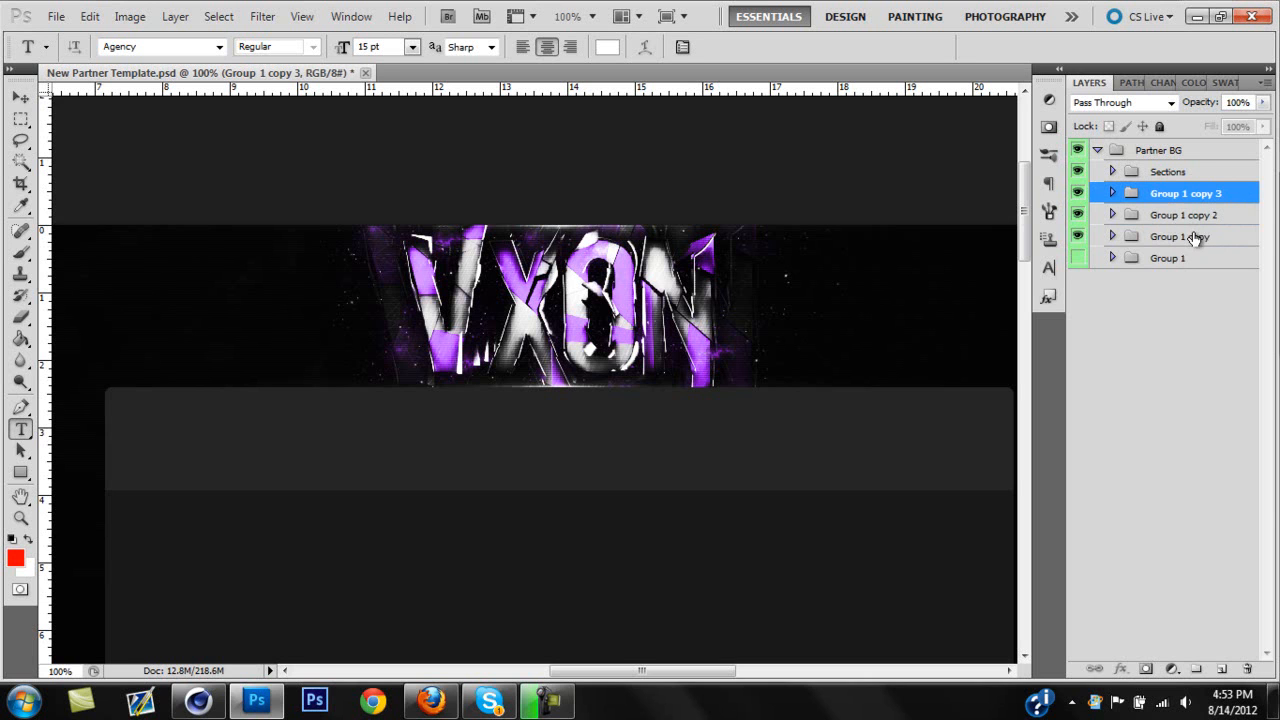
# Step: Convert Group 1 copy and Group 1 copy 2 to smart objects via Convert to Smart Object
pyautogui.rightClick(1180, 236)
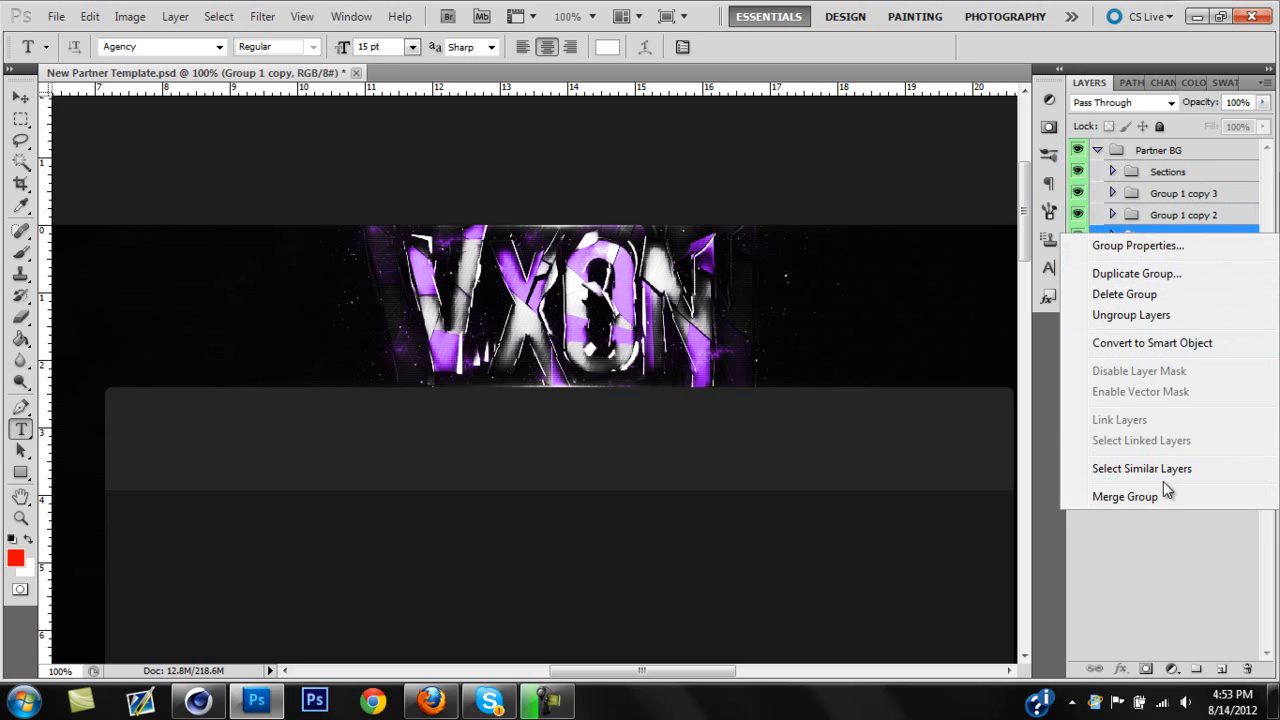
pyautogui.moveTo(1152, 344)
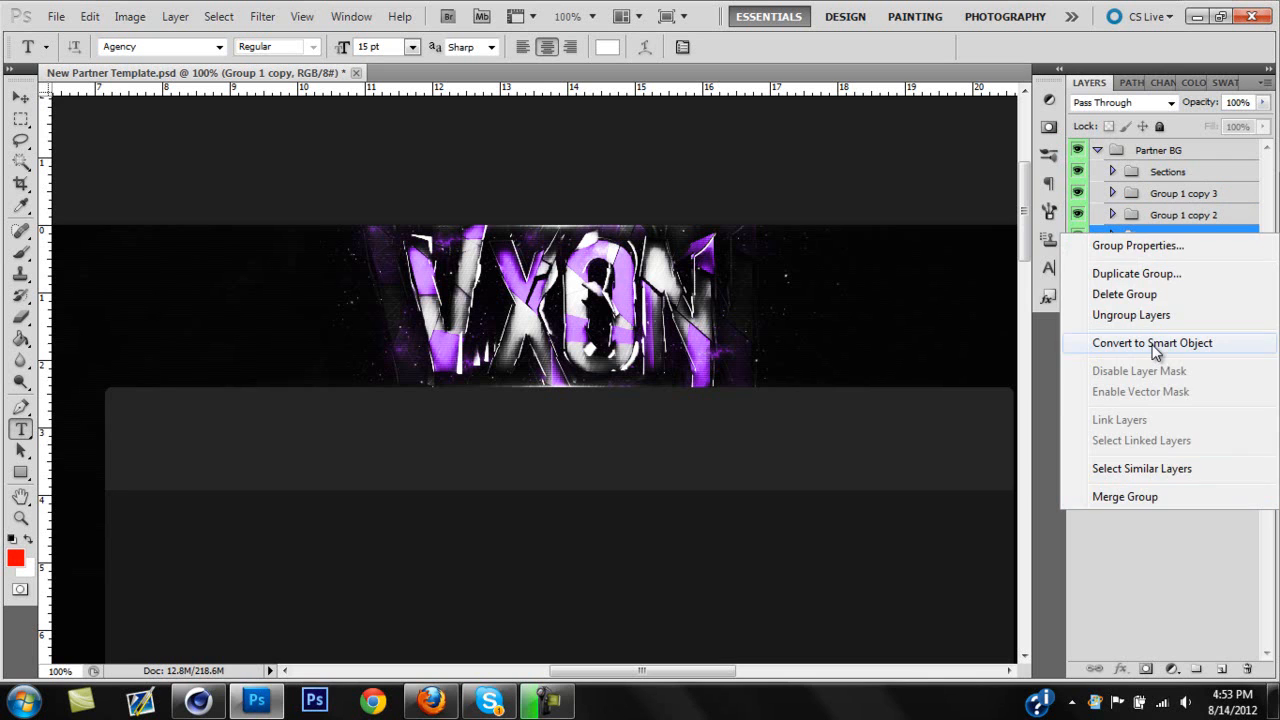
pyautogui.click(1152, 342)
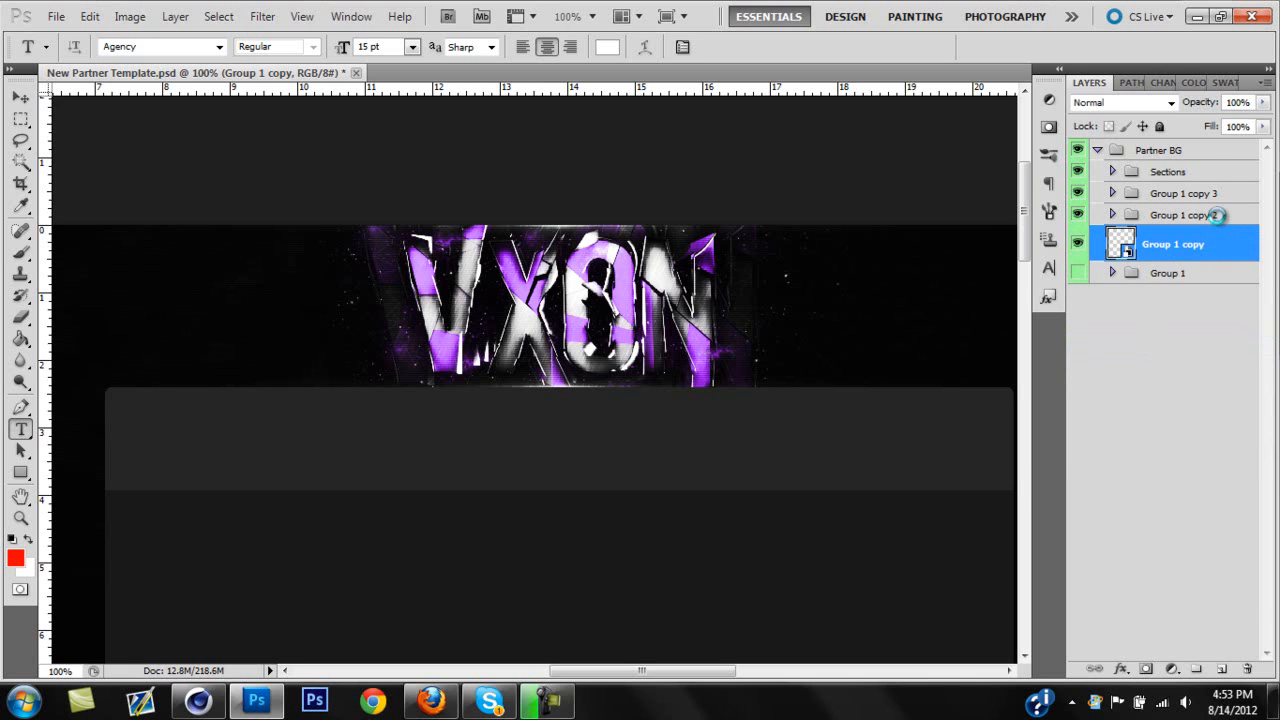
pyautogui.click(1184, 214)
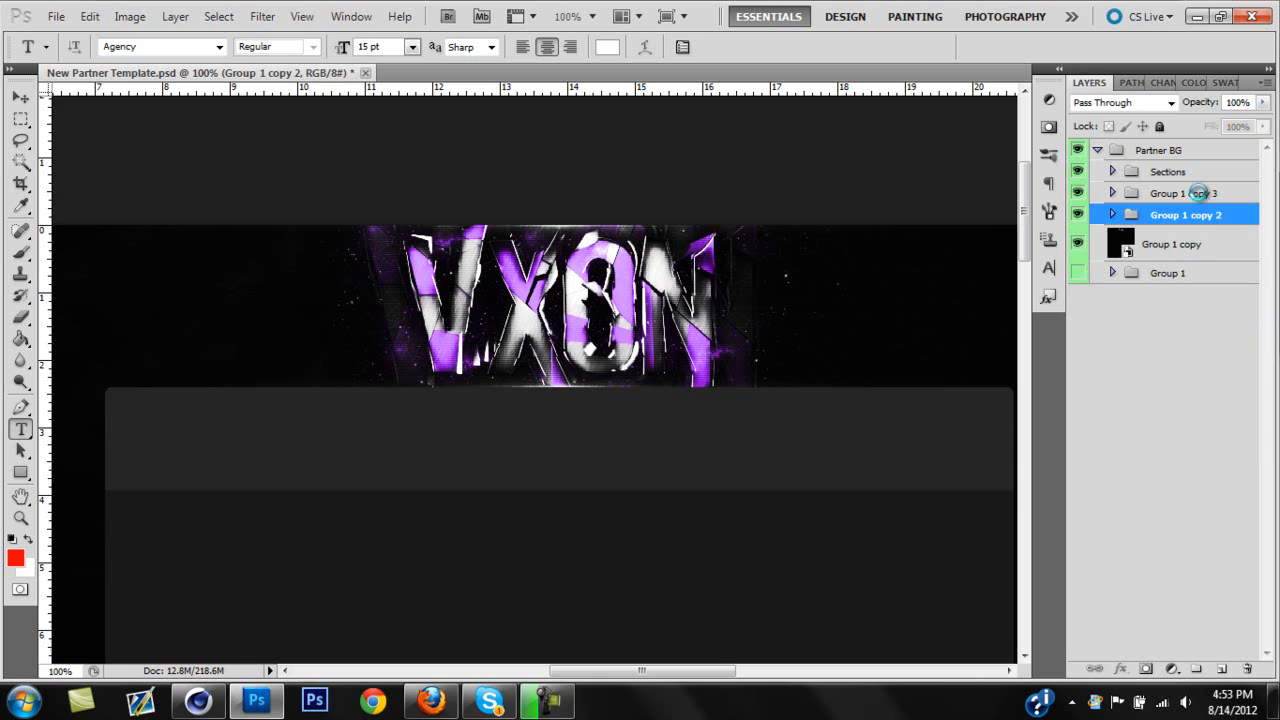
pyautogui.rightClick(1184, 192)
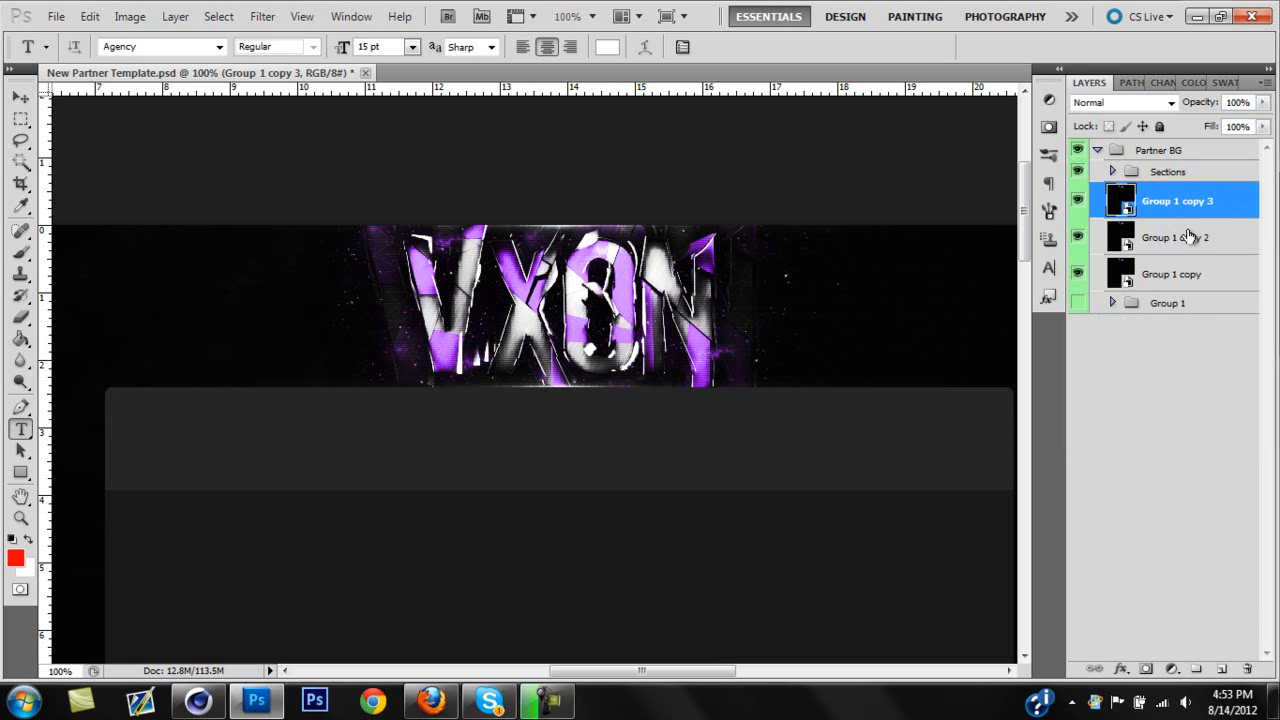
pyautogui.moveTo(1192, 172)
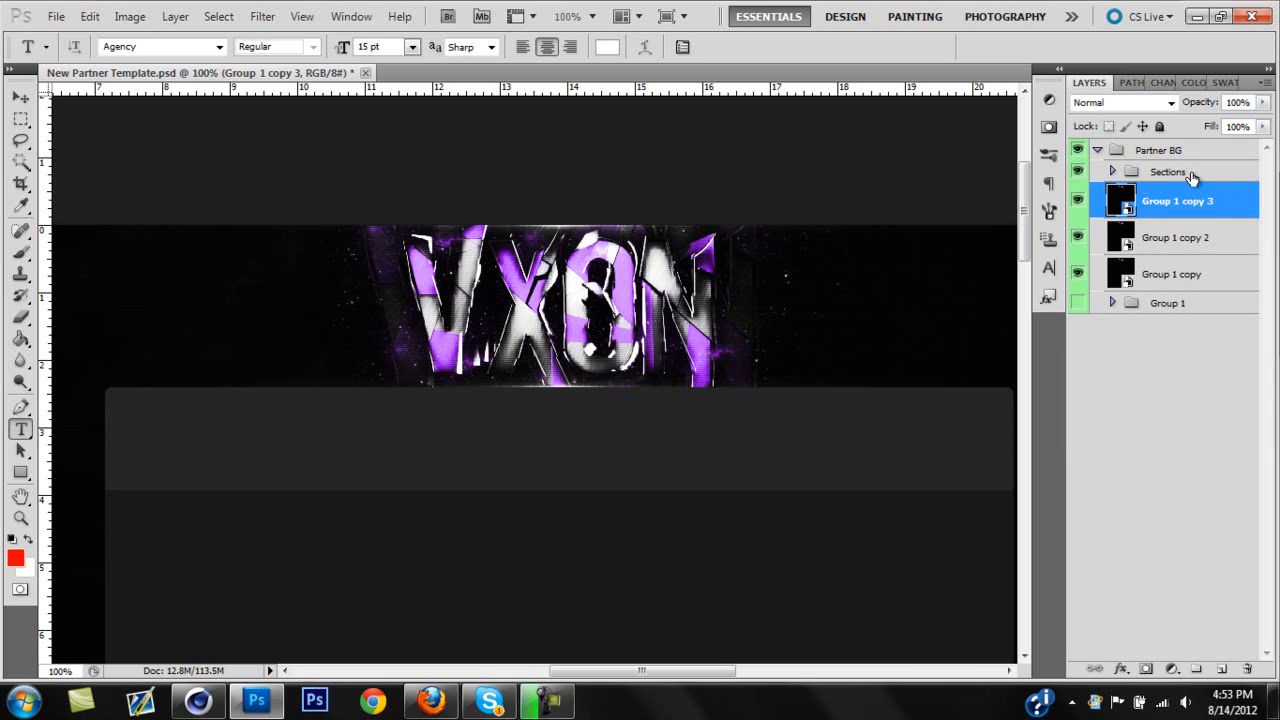
# Step: Restrict Group 1 copy 3's blending channels by unticking red and green
pyautogui.rightClick(1176, 200)
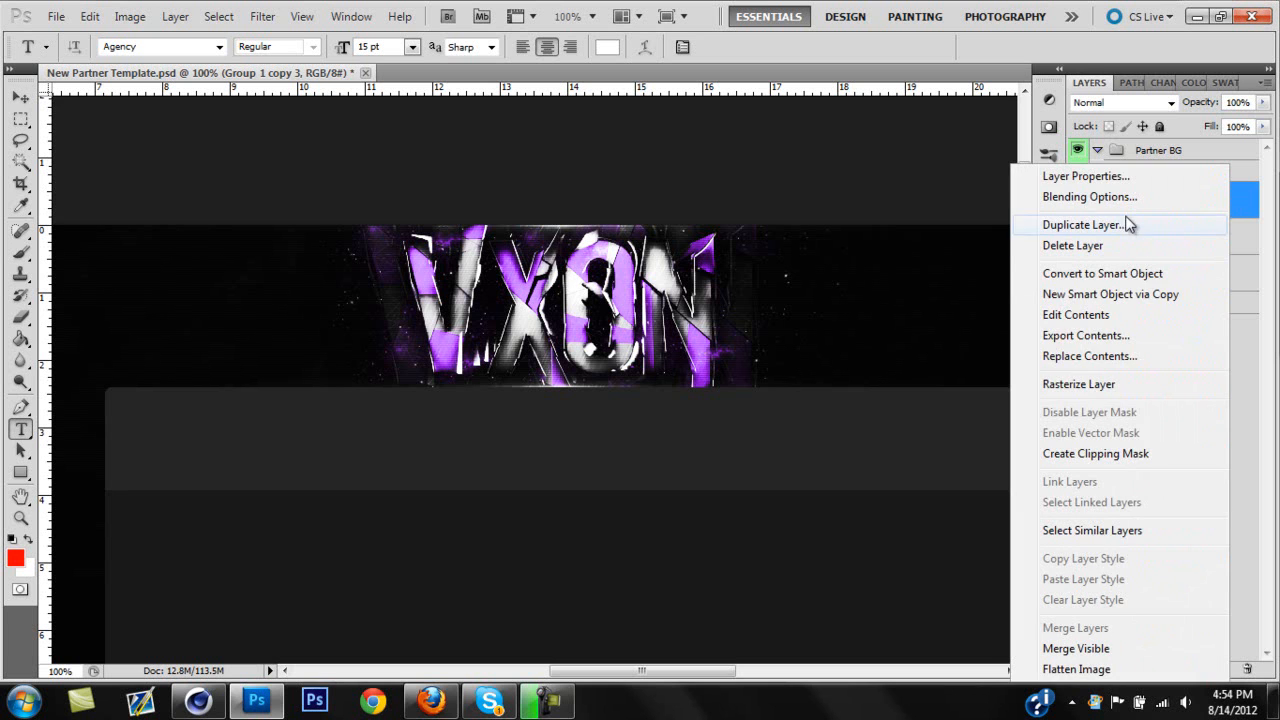
pyautogui.click(1088, 196)
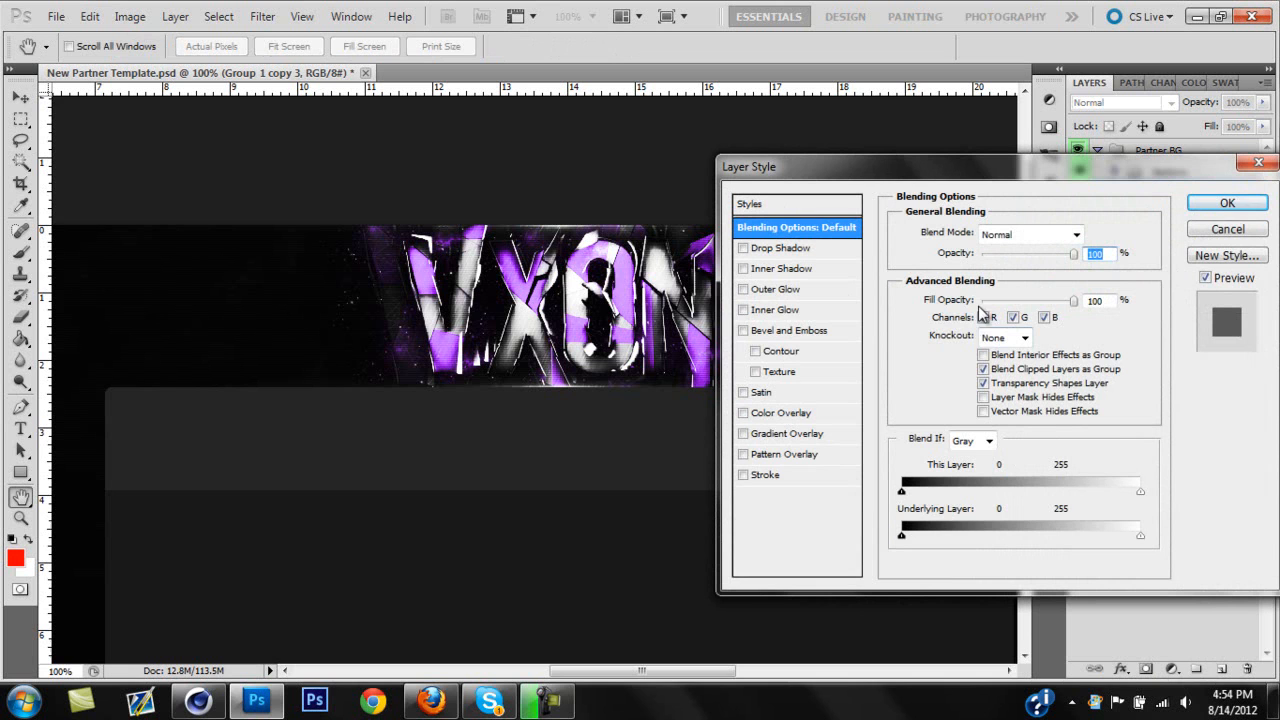
pyautogui.click(984, 316)
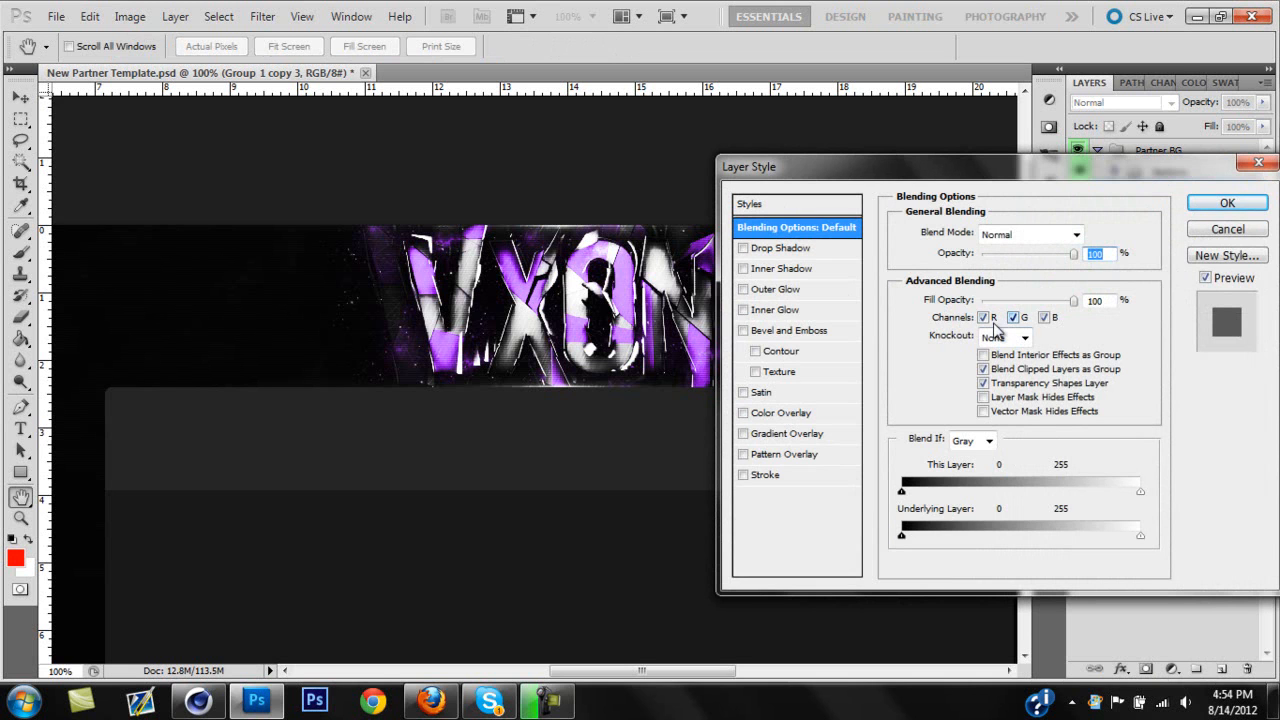
pyautogui.click(984, 316)
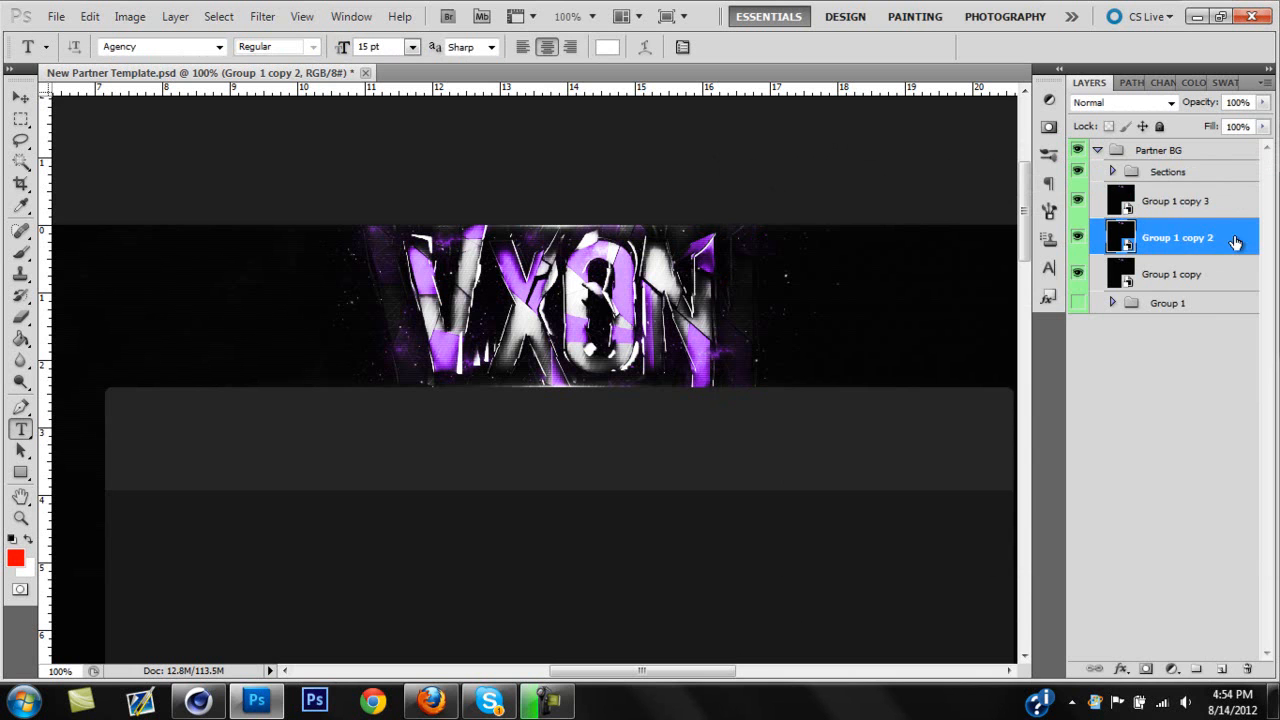
# Step: Limit Group 1 copy 2 to the G channel and Group 1 copy to the B channel
pyautogui.doubleClick(1176, 236)
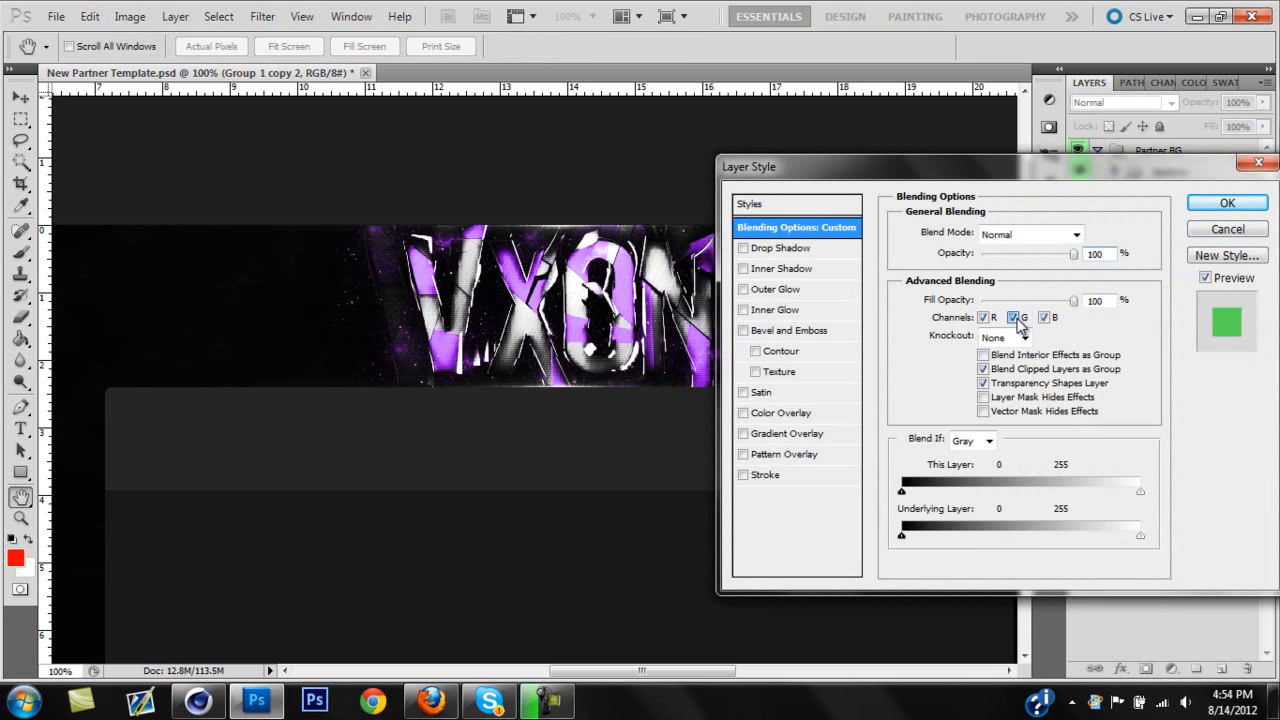
pyautogui.click(1228, 202)
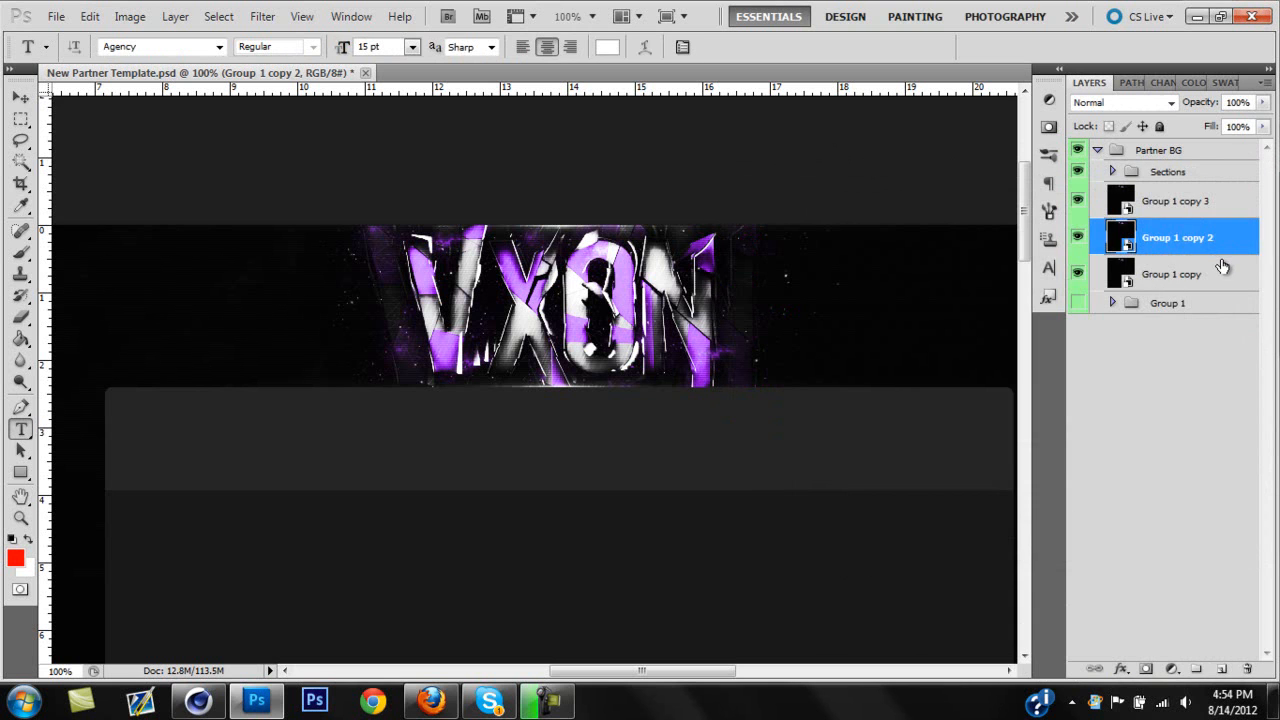
pyautogui.click(1172, 274)
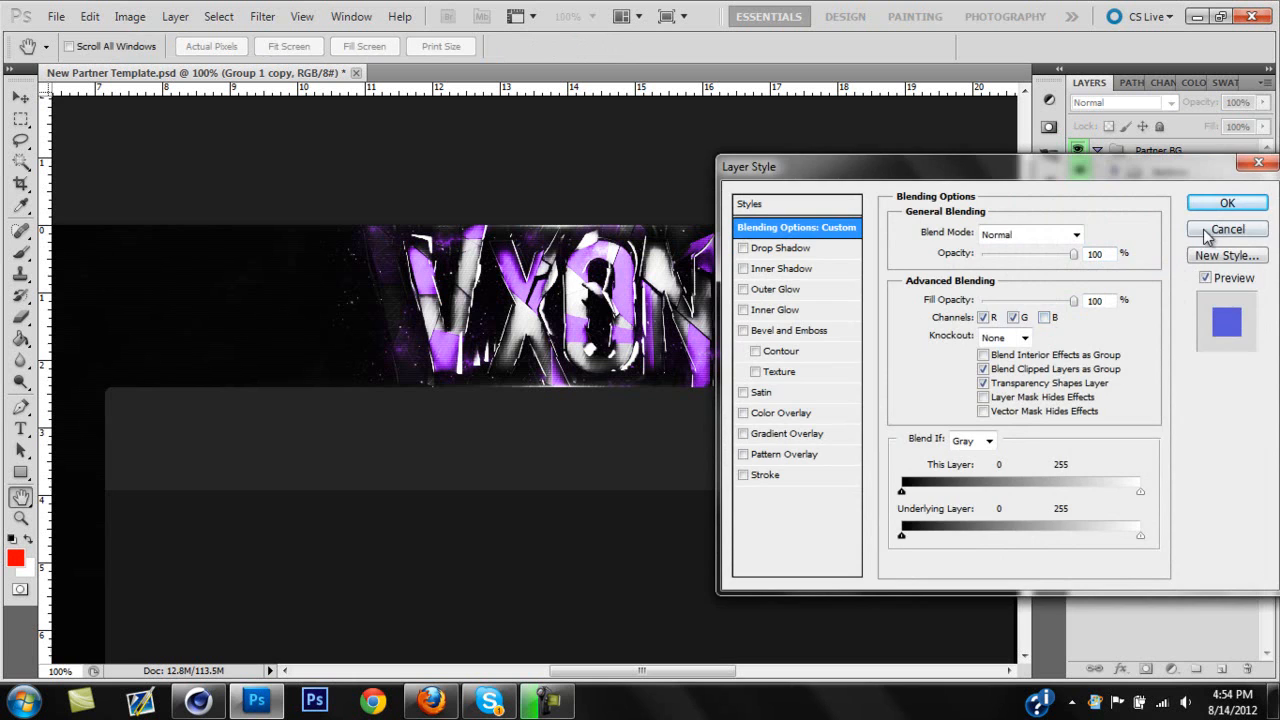
pyautogui.click(1228, 228)
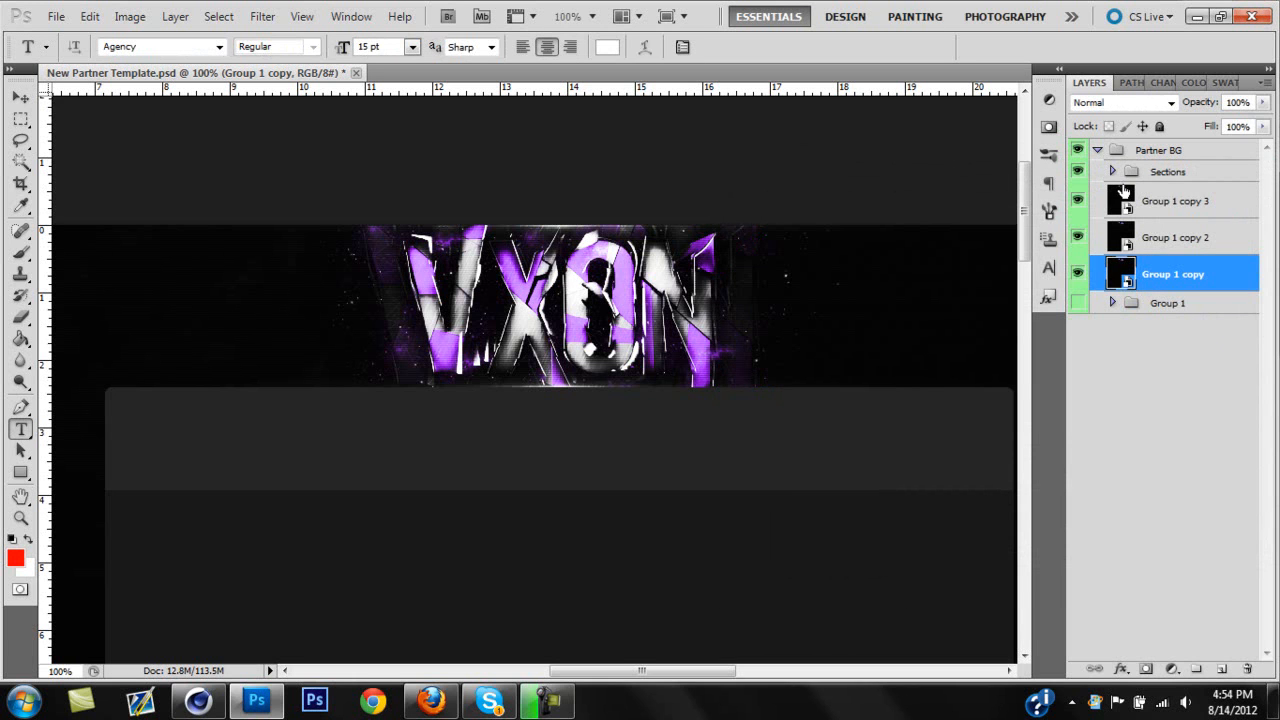
pyautogui.moveTo(884, 260)
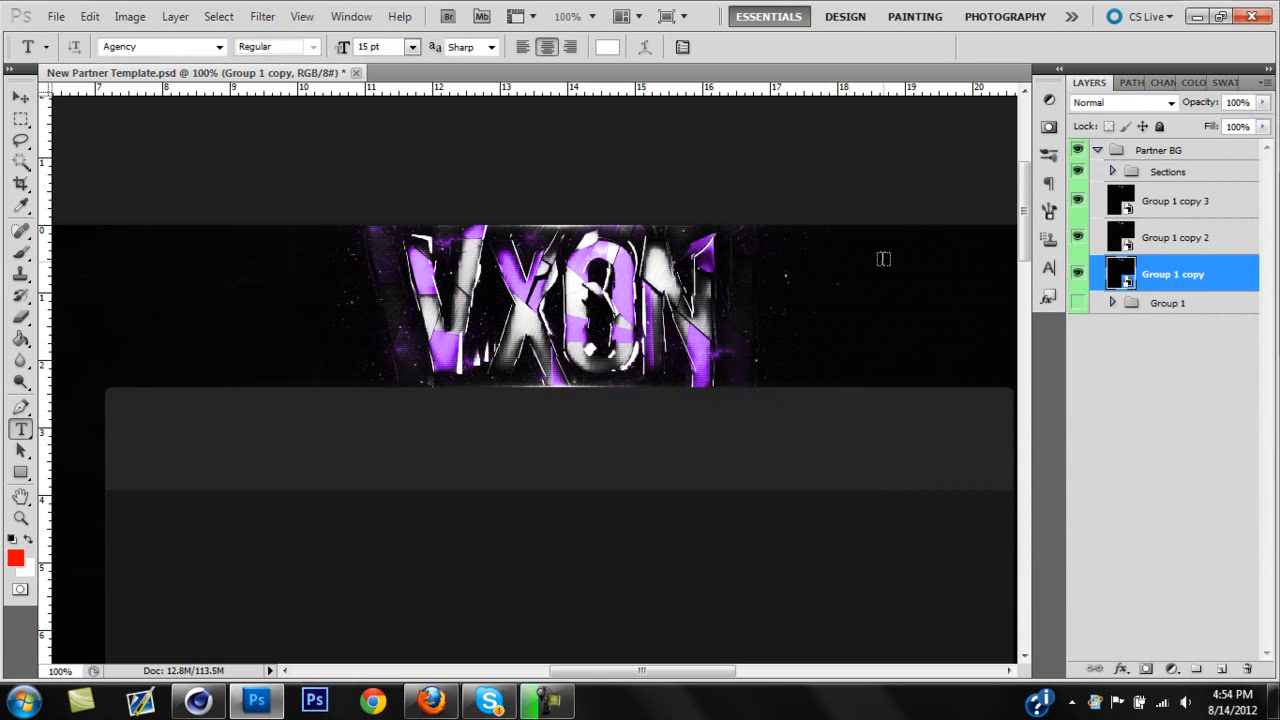
pyautogui.moveTo(920, 268)
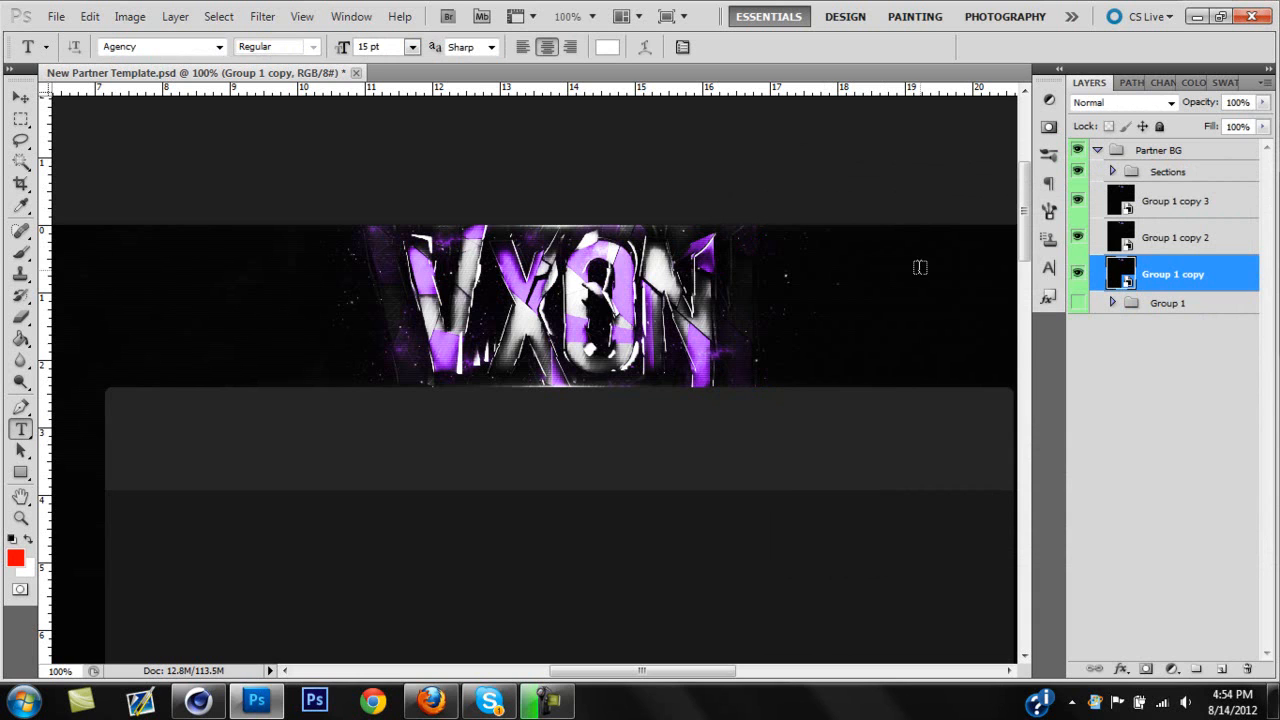
pyautogui.moveTo(1204, 204)
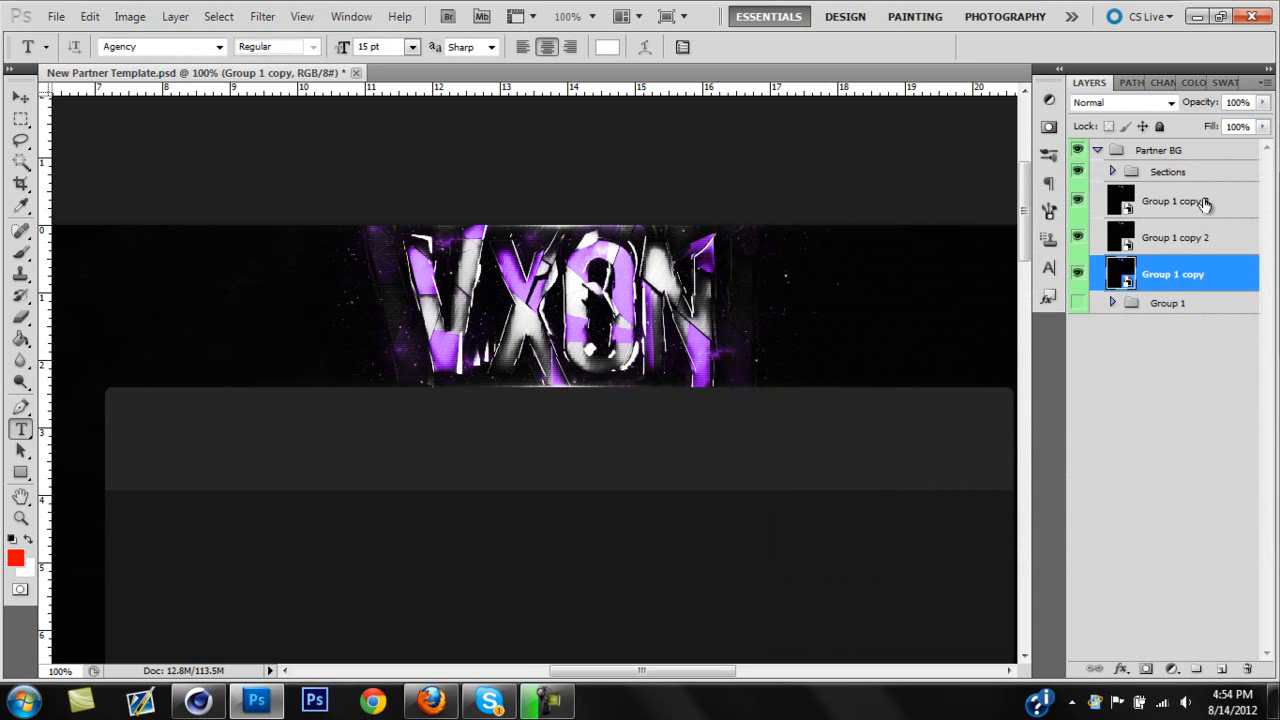
# Step: Nudge Group 1 copy 3 to X 999 px and Group 1 copy 2 to X 1001 px with the Move tool
pyautogui.click(1176, 200)
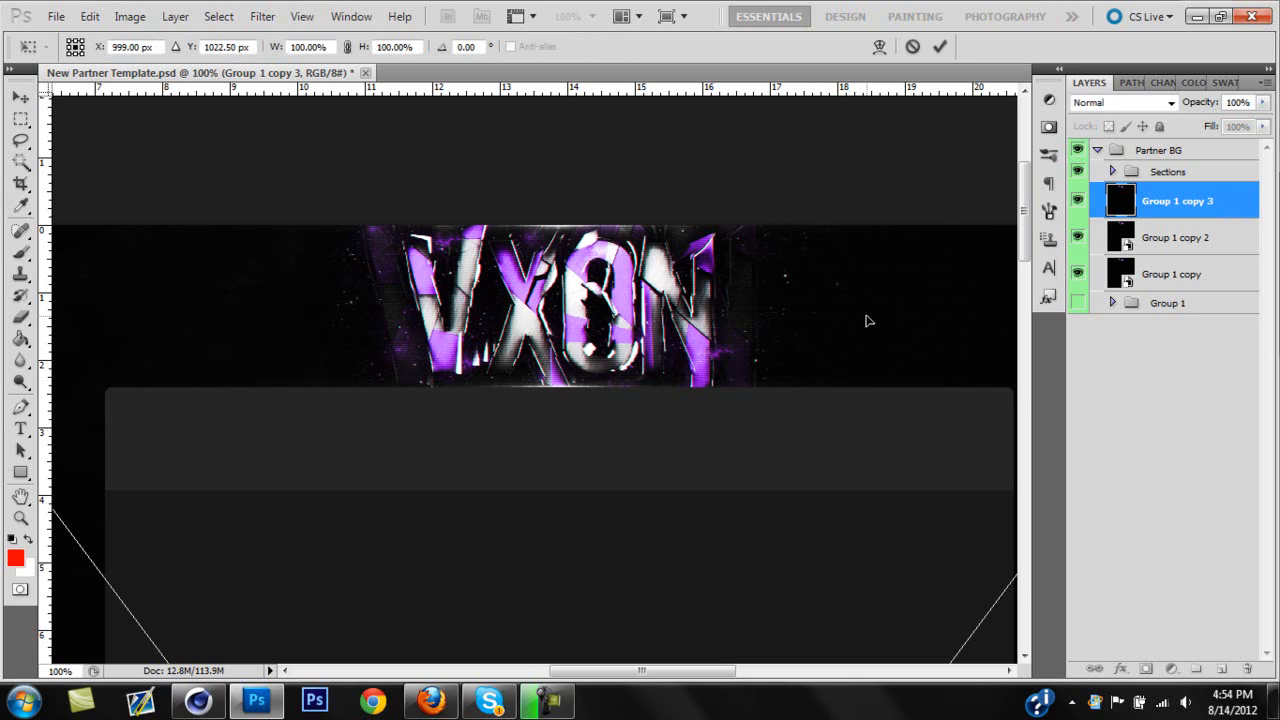
pyautogui.click(20, 428)
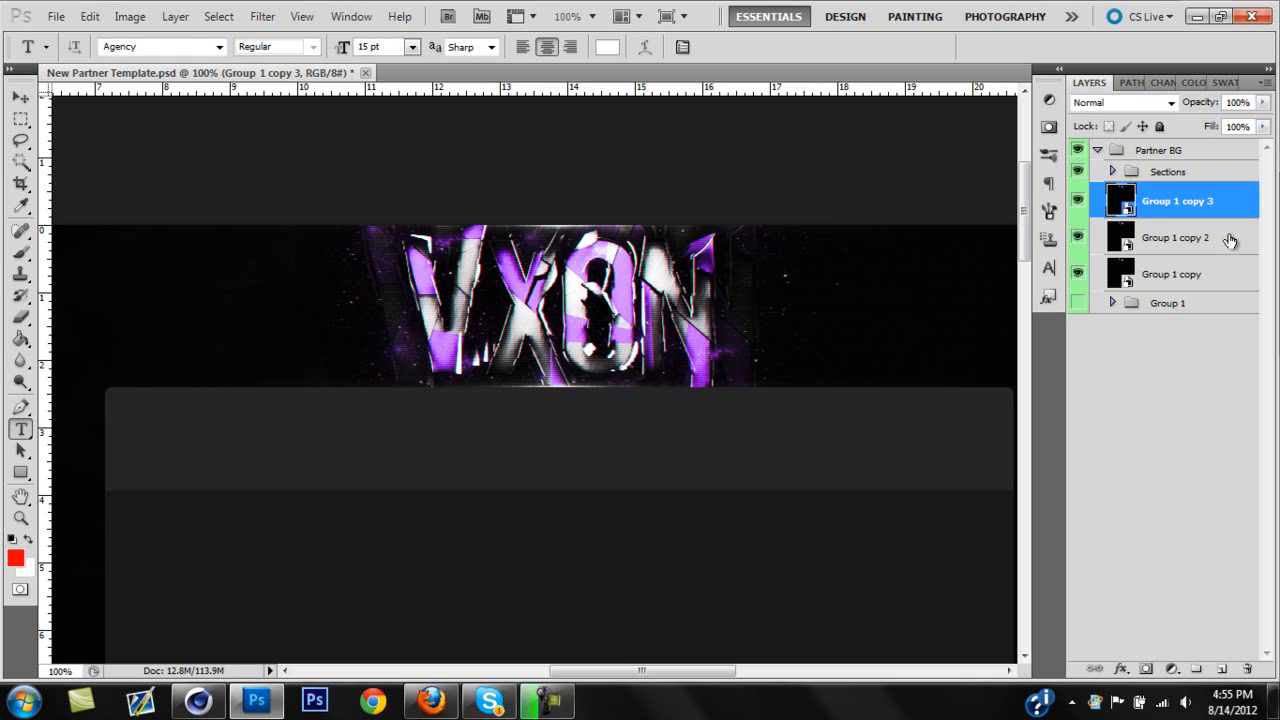
pyautogui.click(1176, 236)
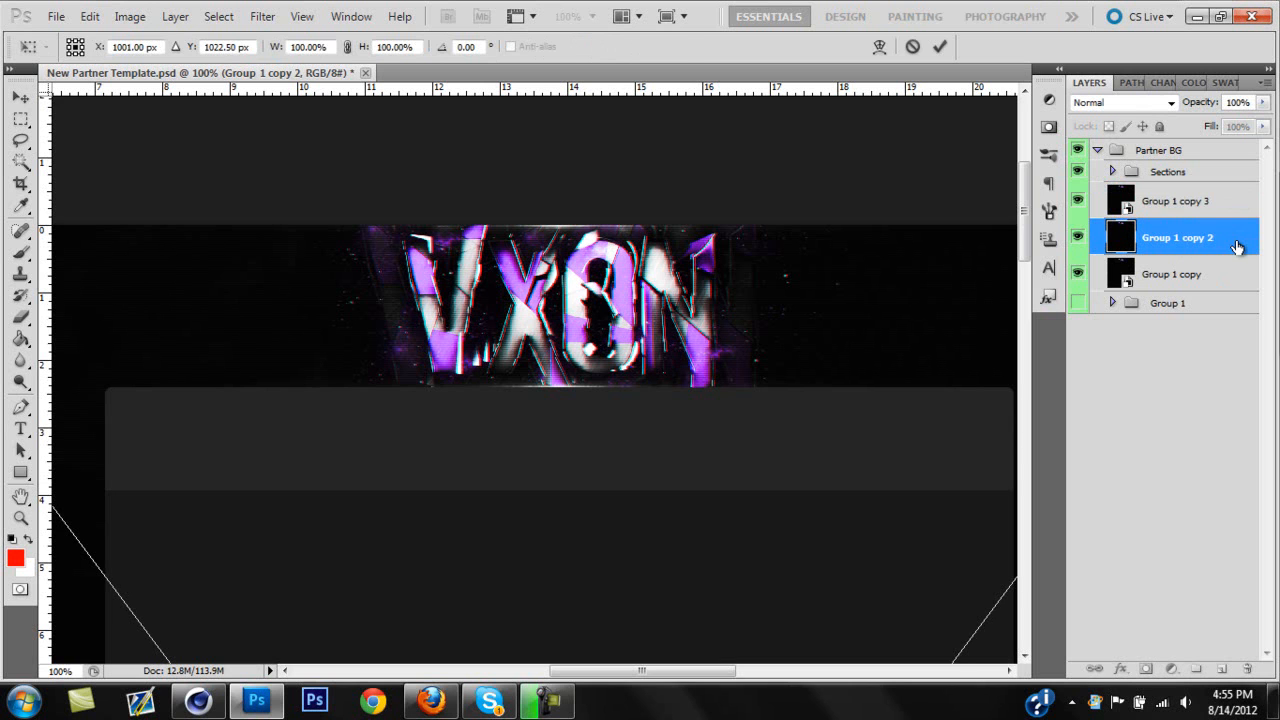
pyautogui.click(20, 428)
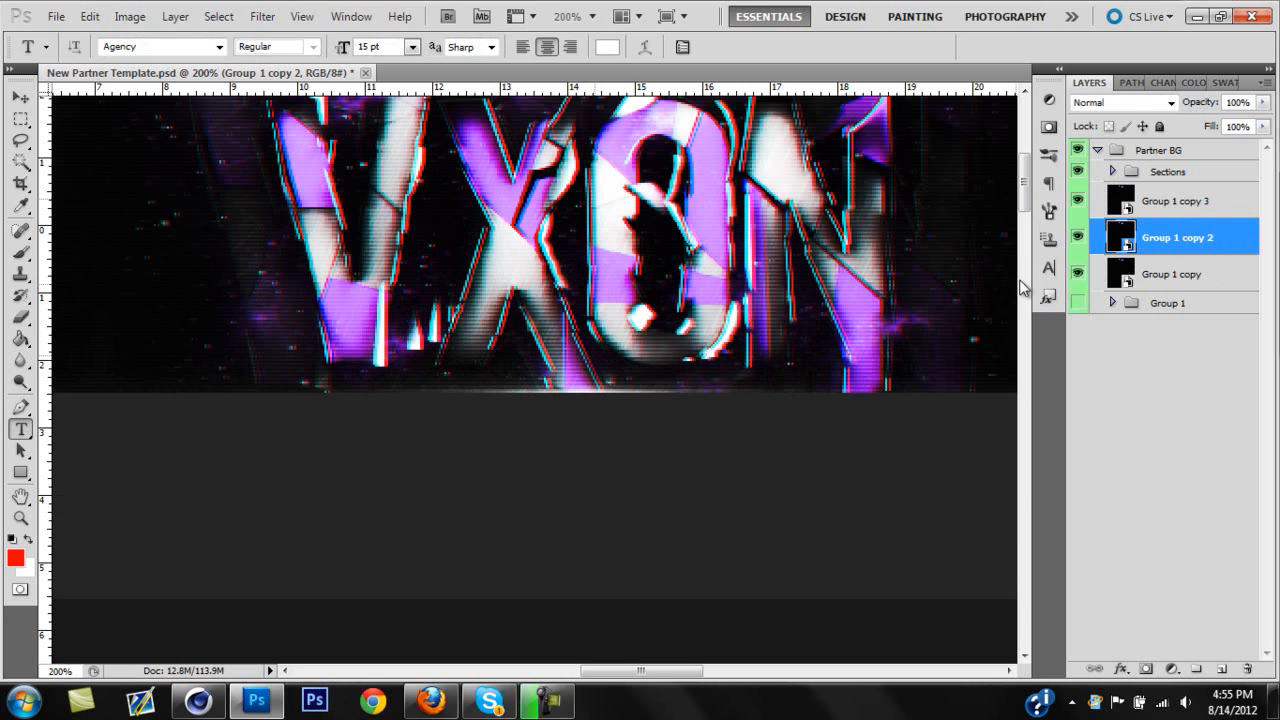
pyautogui.scroll(-3)
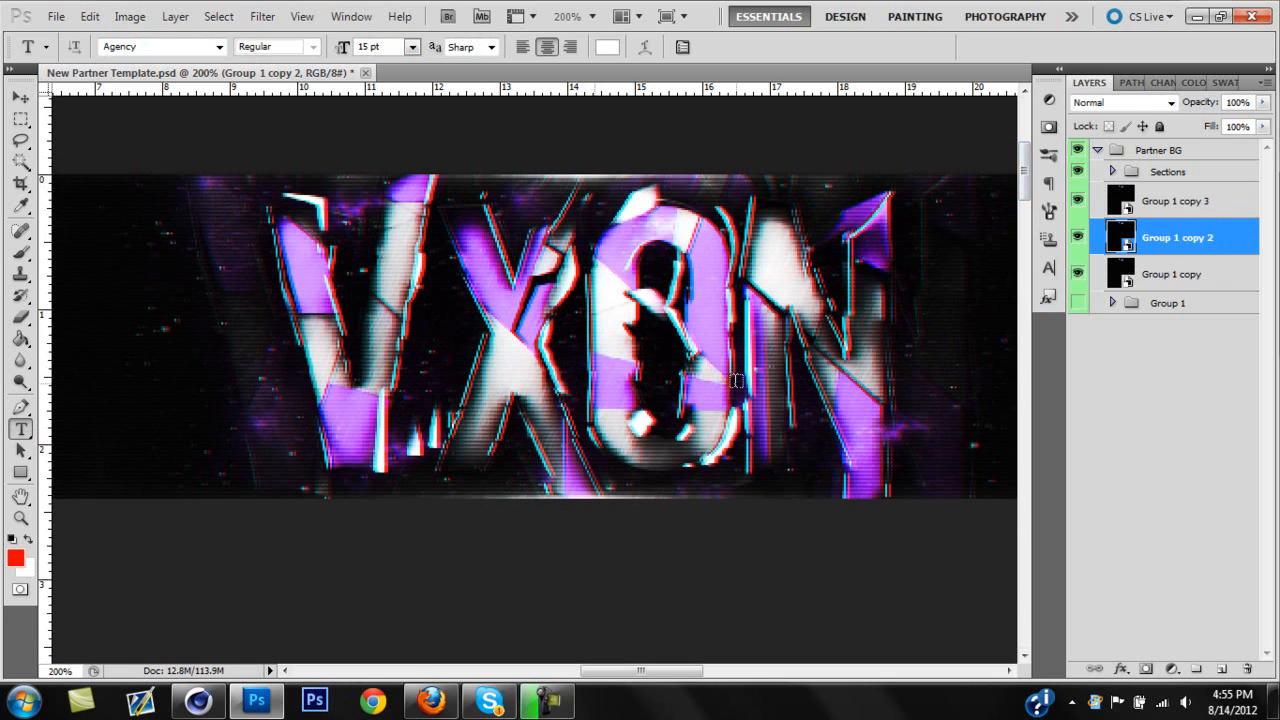
pyautogui.moveTo(304, 324)
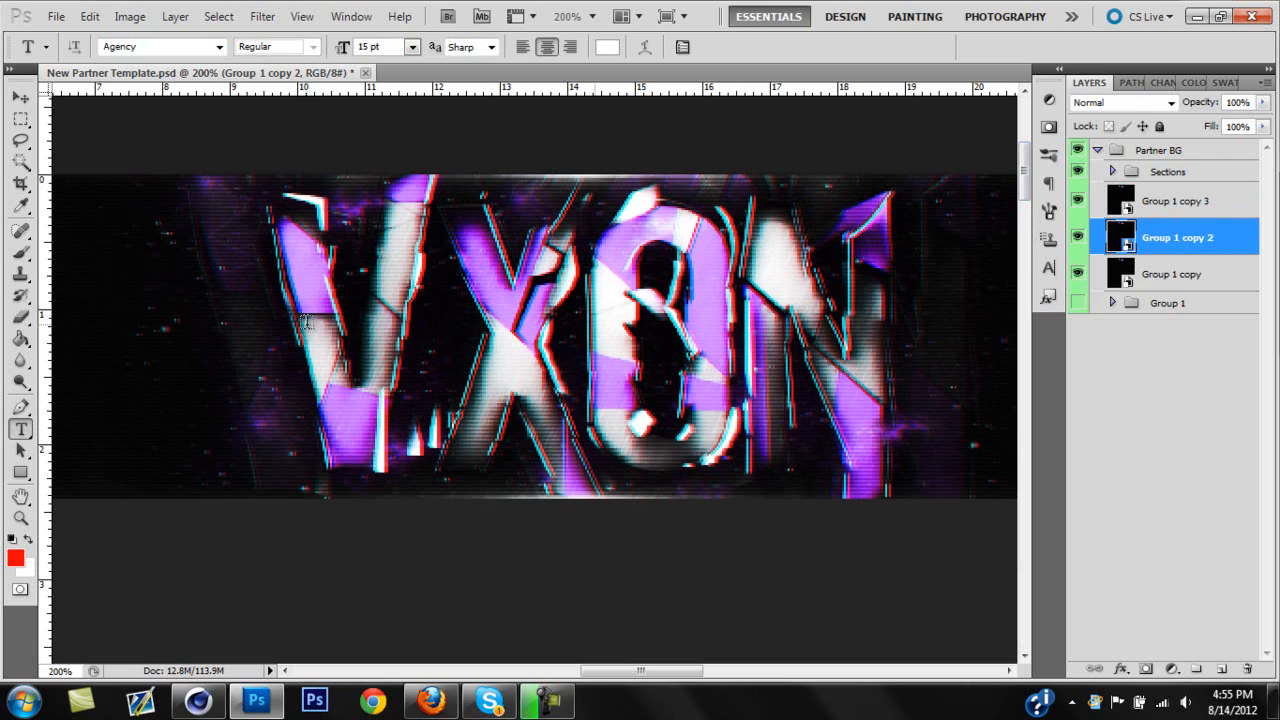
pyautogui.moveTo(280, 260)
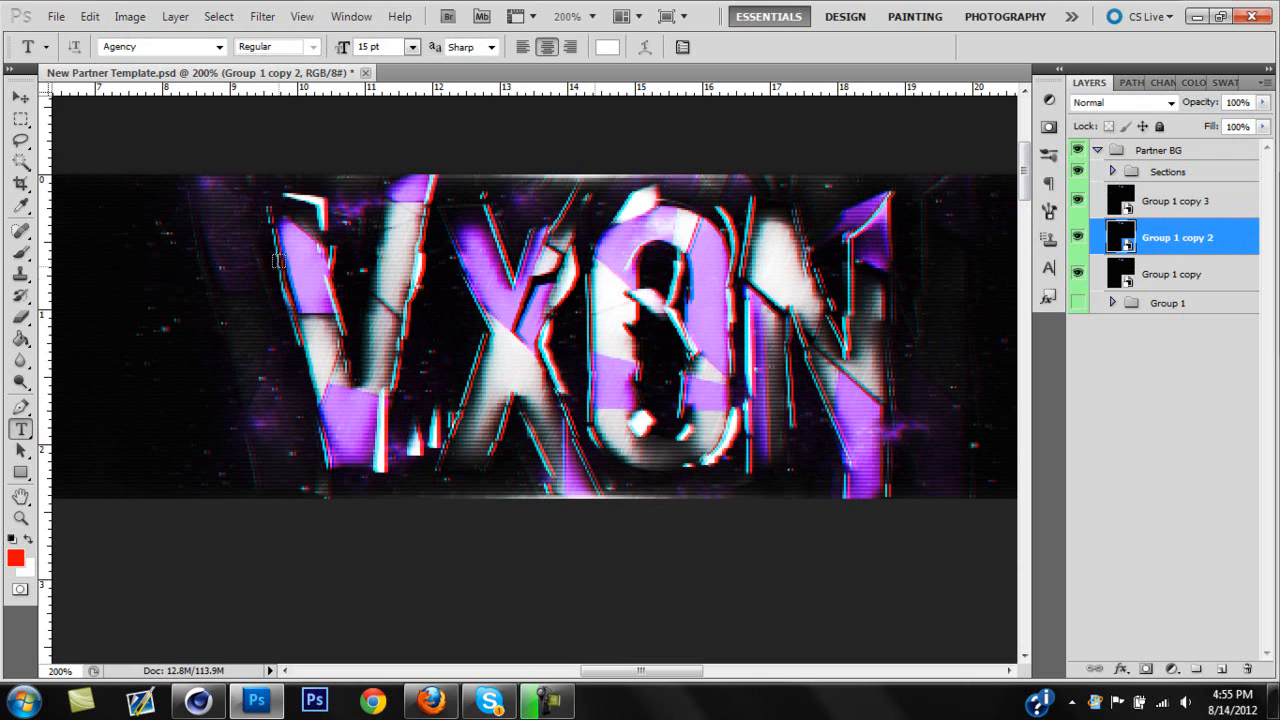
pyautogui.moveTo(504, 290)
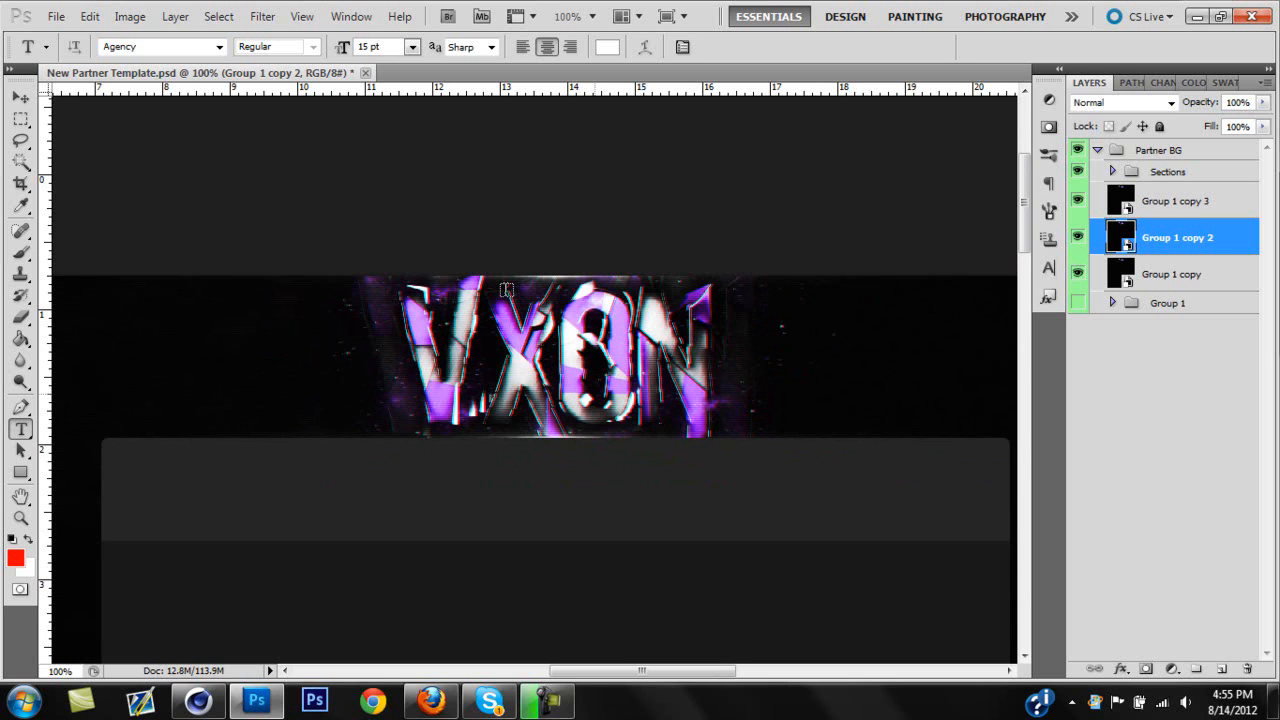
pyautogui.moveTo(538, 302)
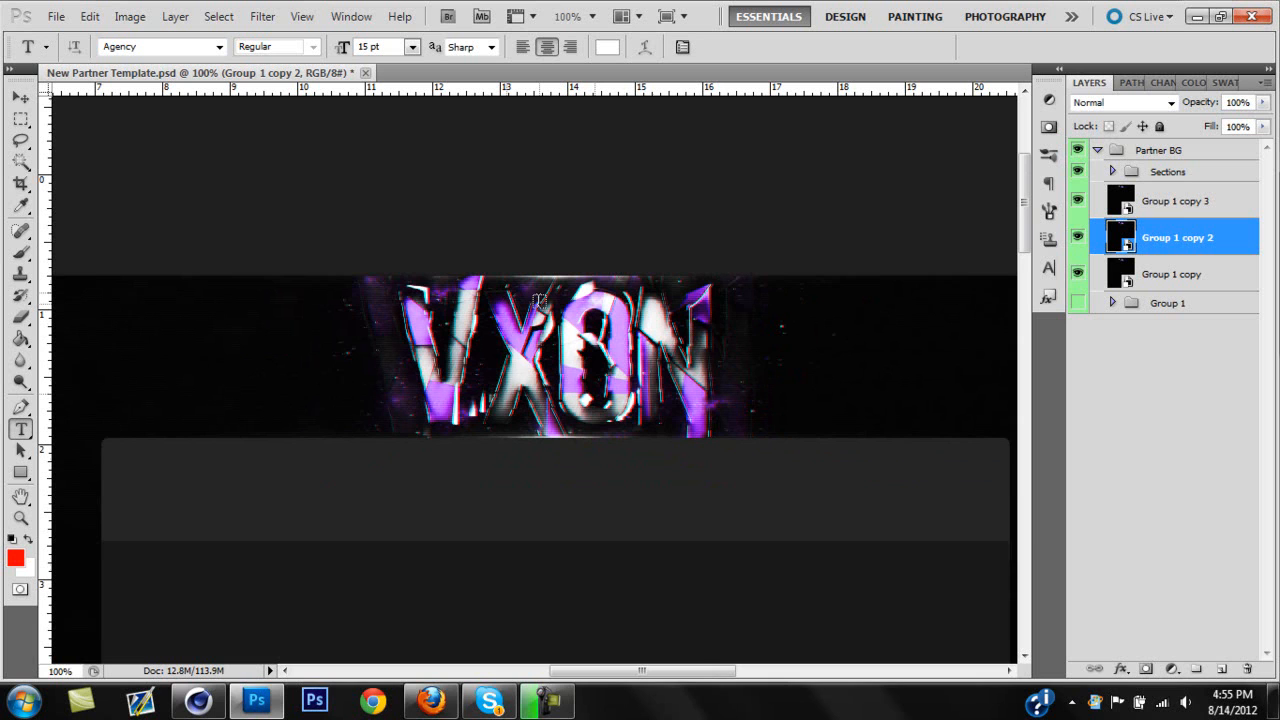
pyautogui.moveTo(1184, 206)
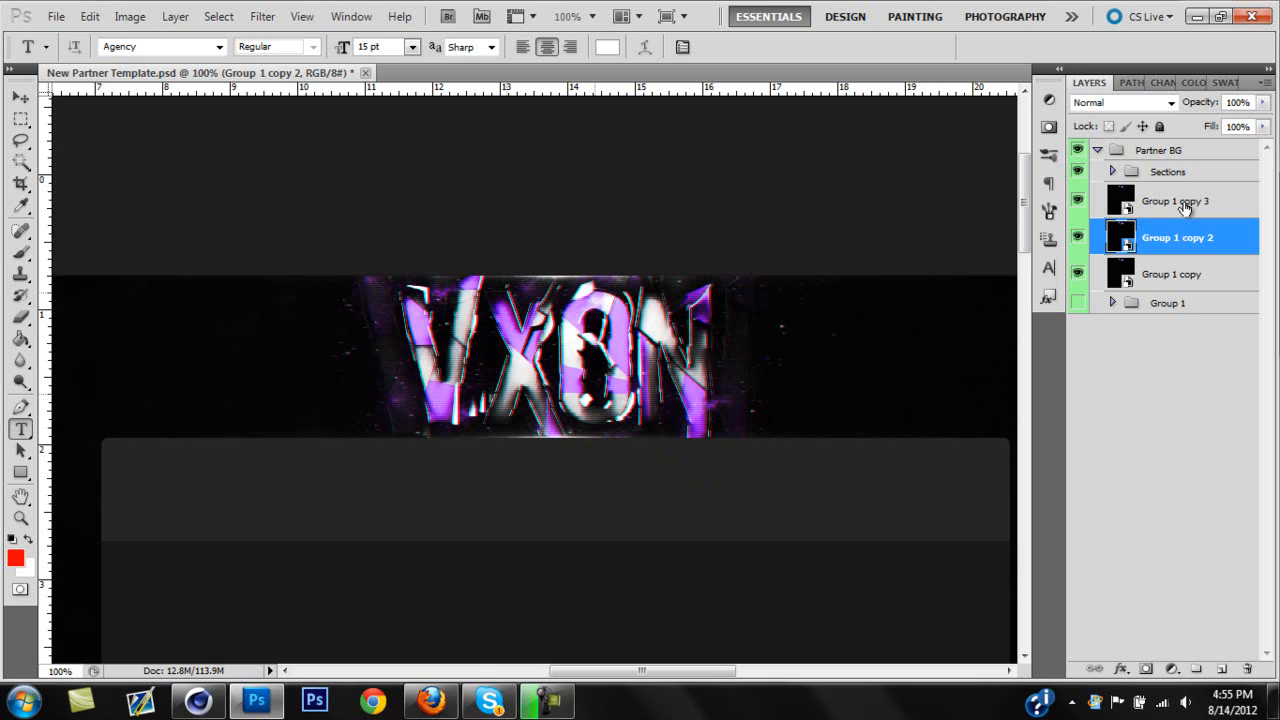
# Step: Widen the offset by moving Group 1 copy 3 to X 998 and copy 2 to X 1002
pyautogui.click(1176, 200)
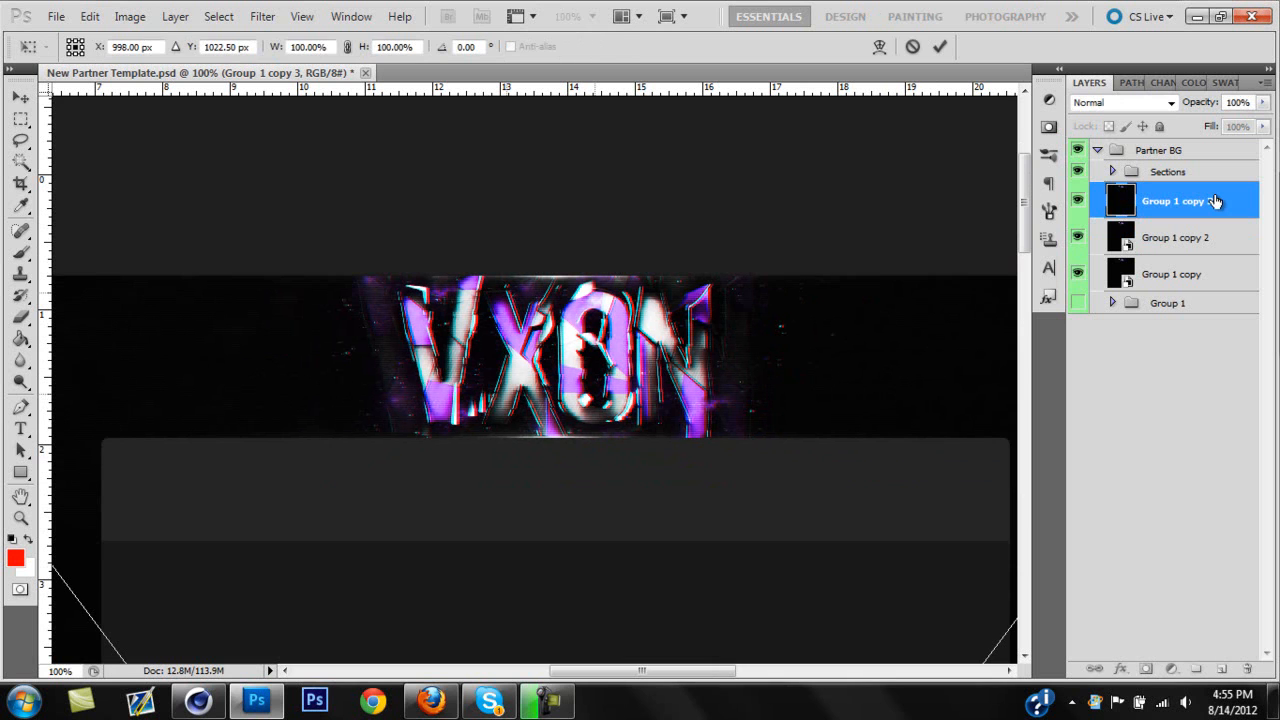
pyautogui.click(1176, 236)
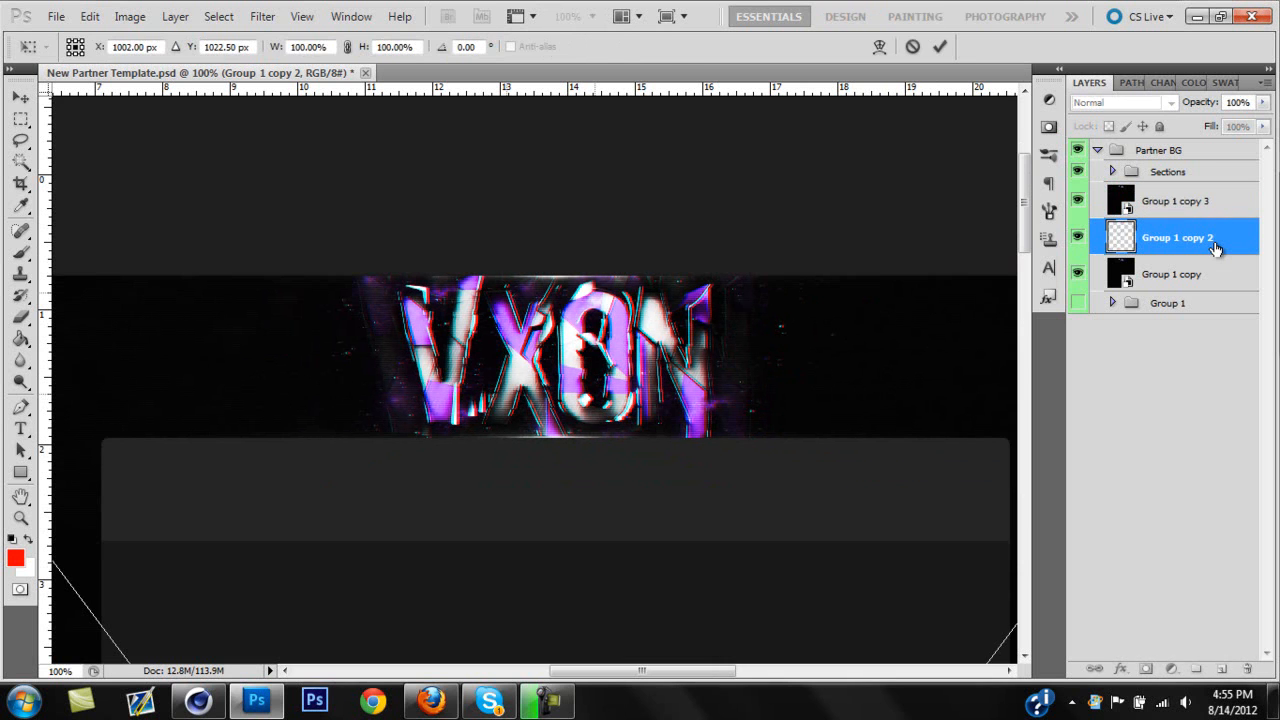
pyautogui.click(20, 428)
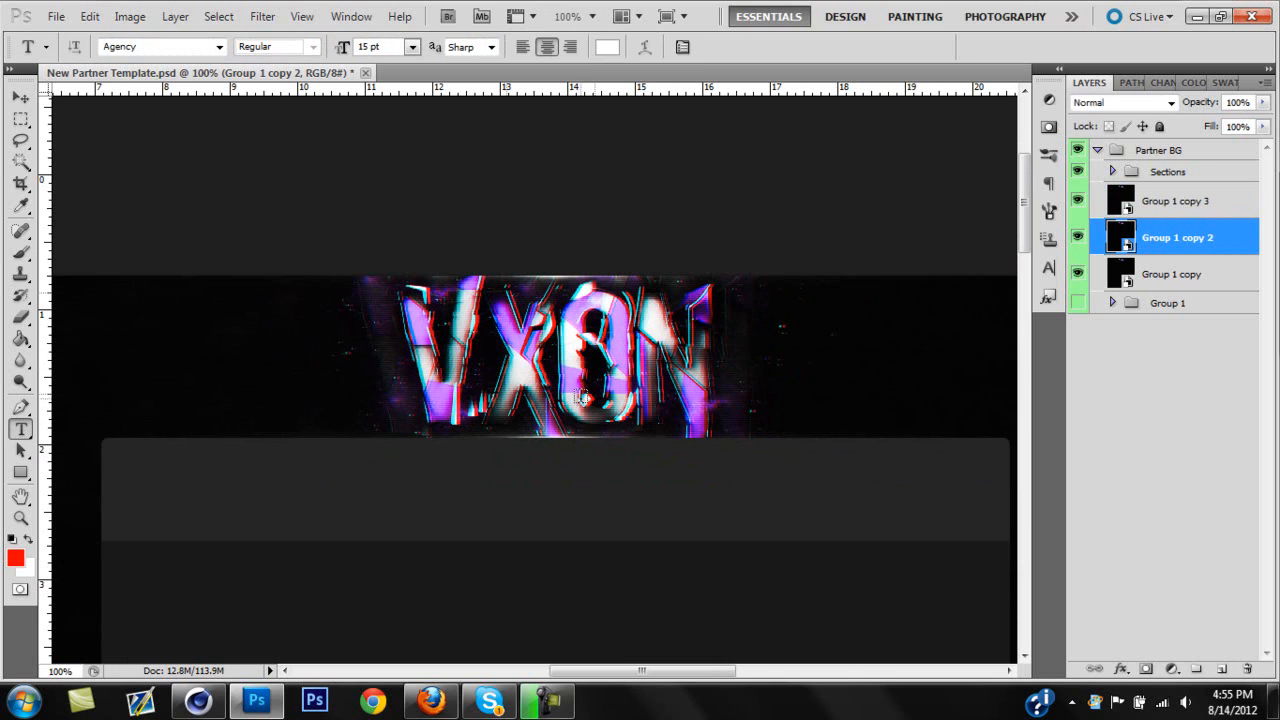
pyautogui.moveTo(728, 520)
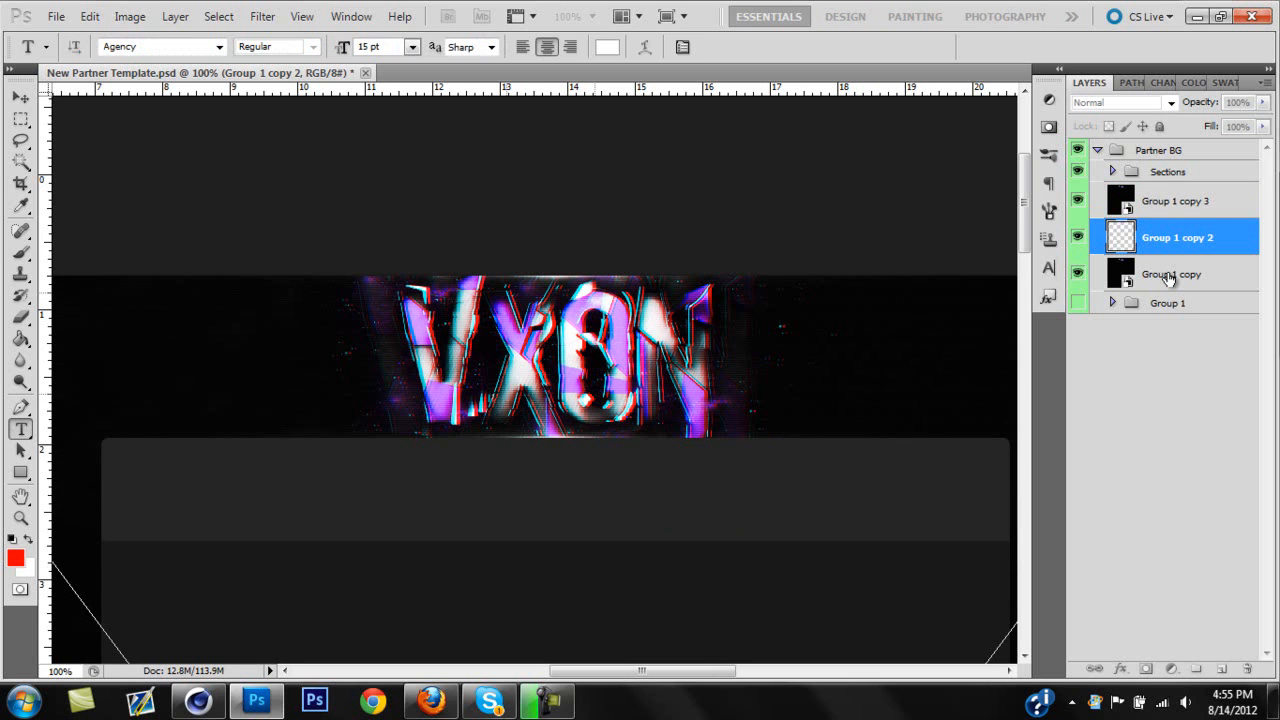
pyautogui.click(1176, 200)
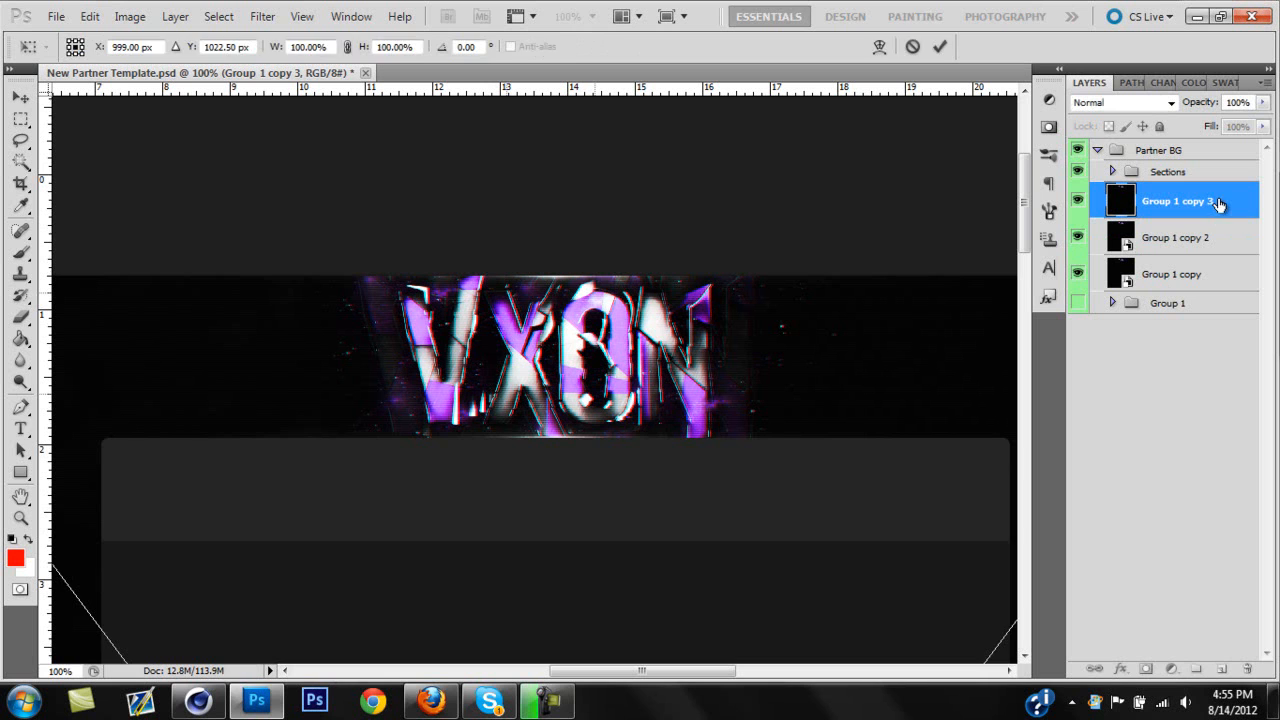
# Step: Return Group 1 copy 3 and copy 2 to X 1000 so the fringe nearly disappears
pyautogui.click(20, 428)
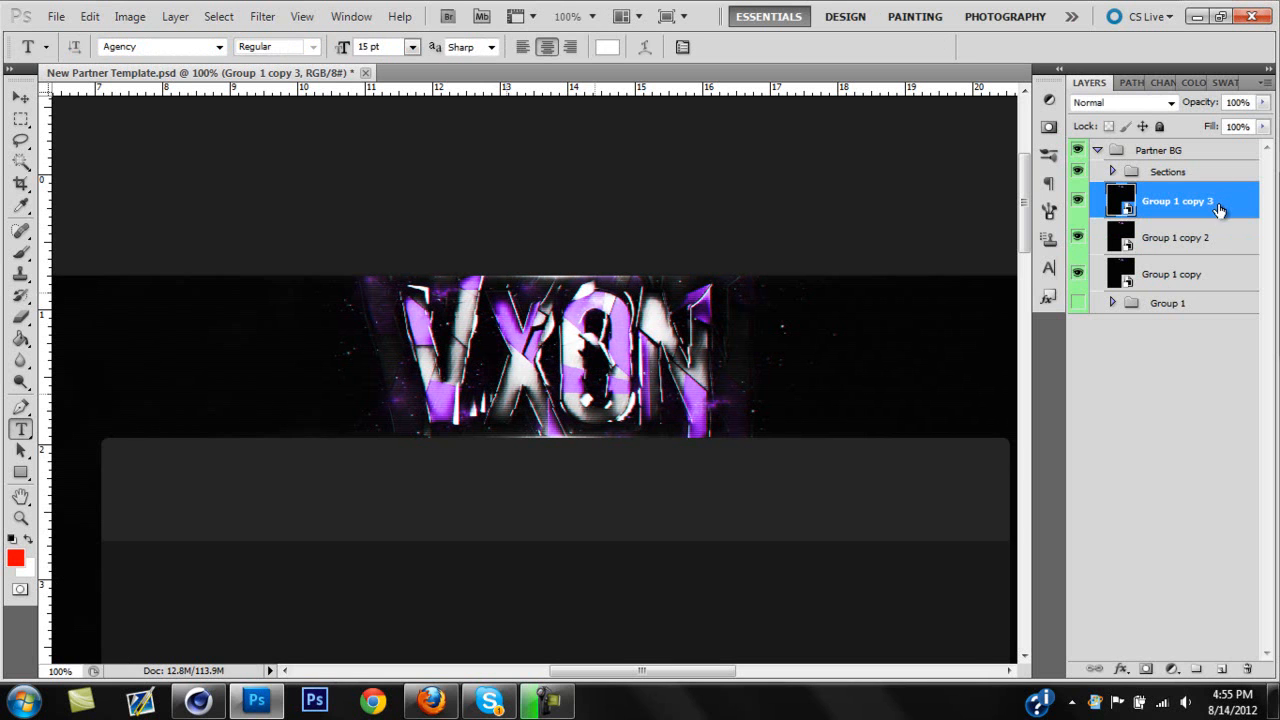
pyautogui.click(1176, 236)
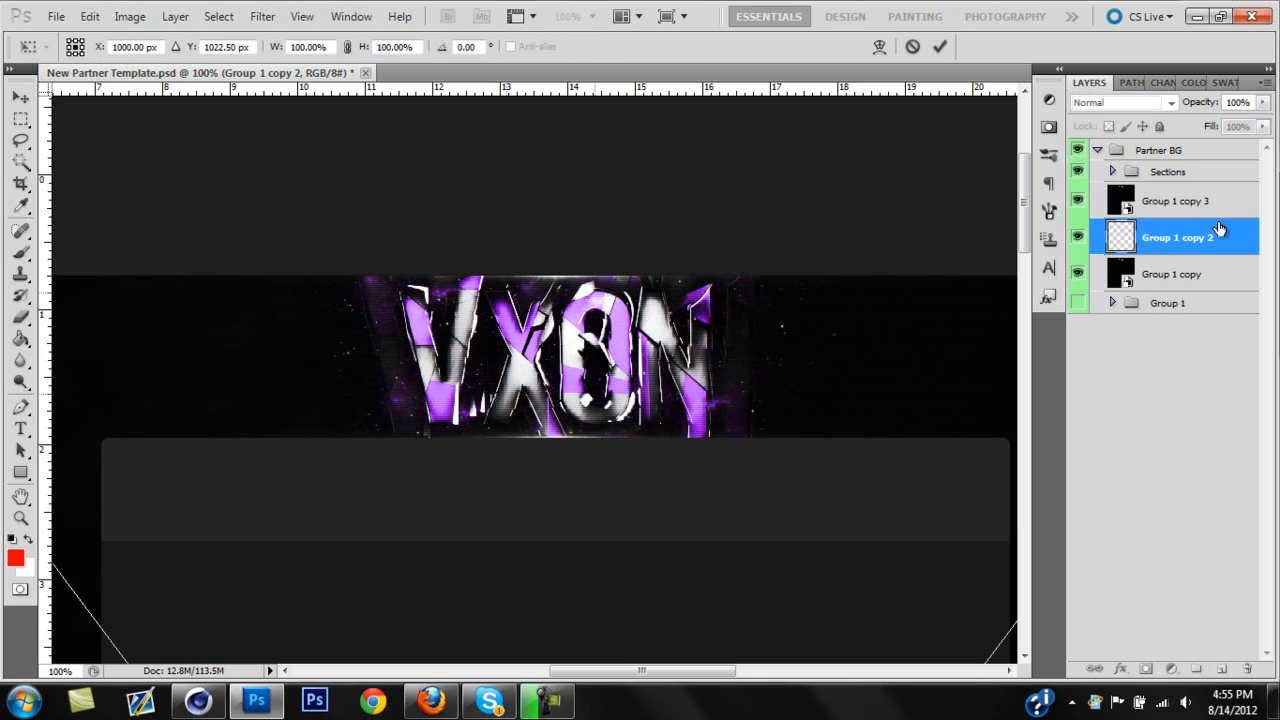
pyautogui.click(1176, 200)
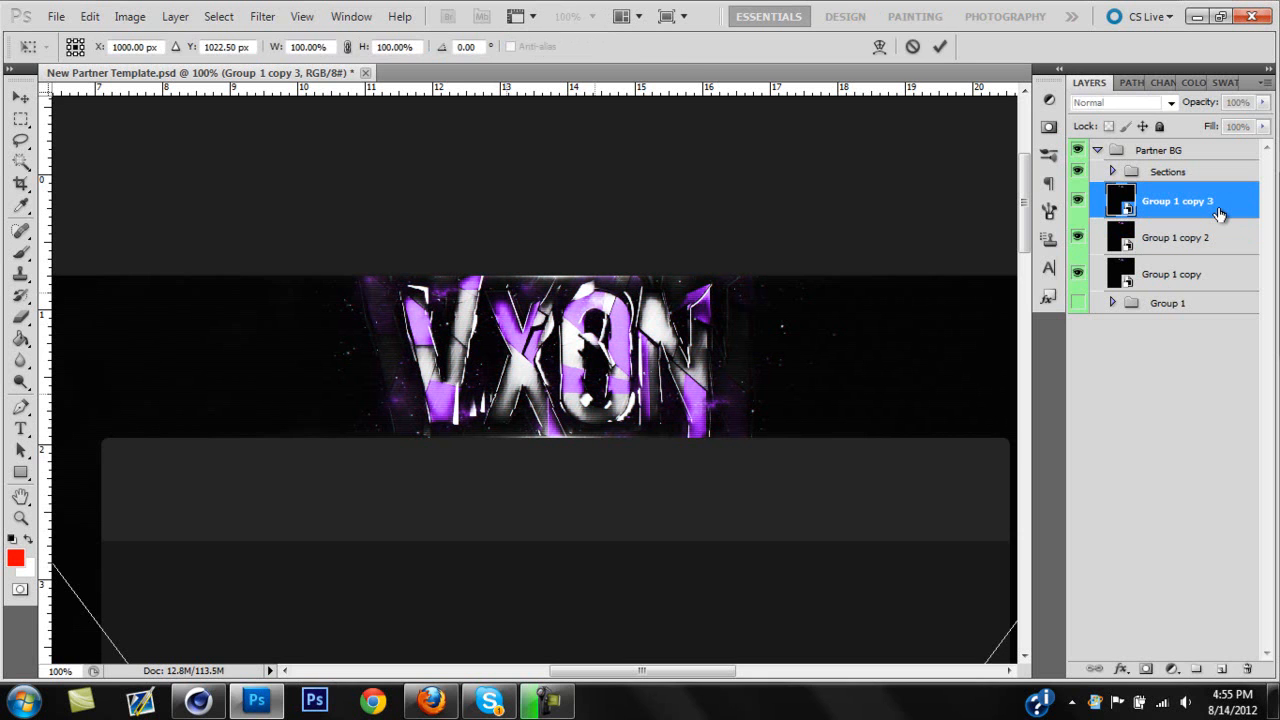
pyautogui.click(1176, 236)
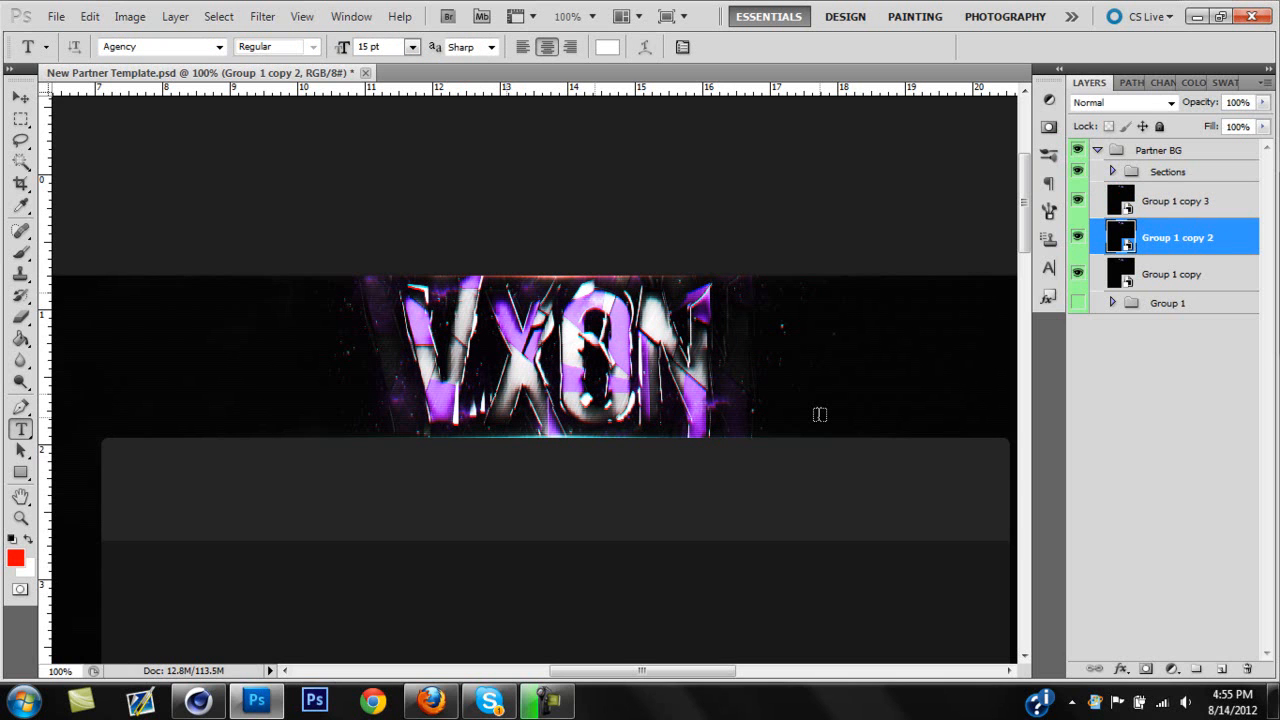
pyautogui.moveTo(824, 422)
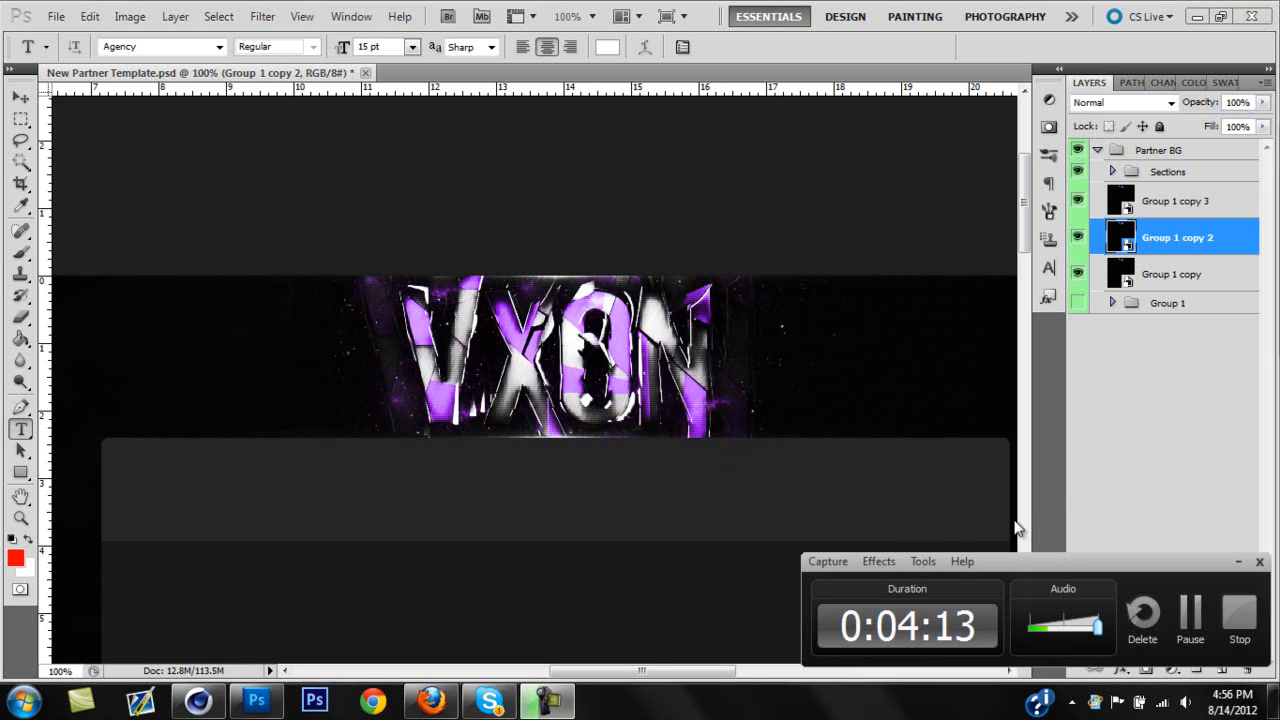
pyautogui.moveTo(1112, 516)
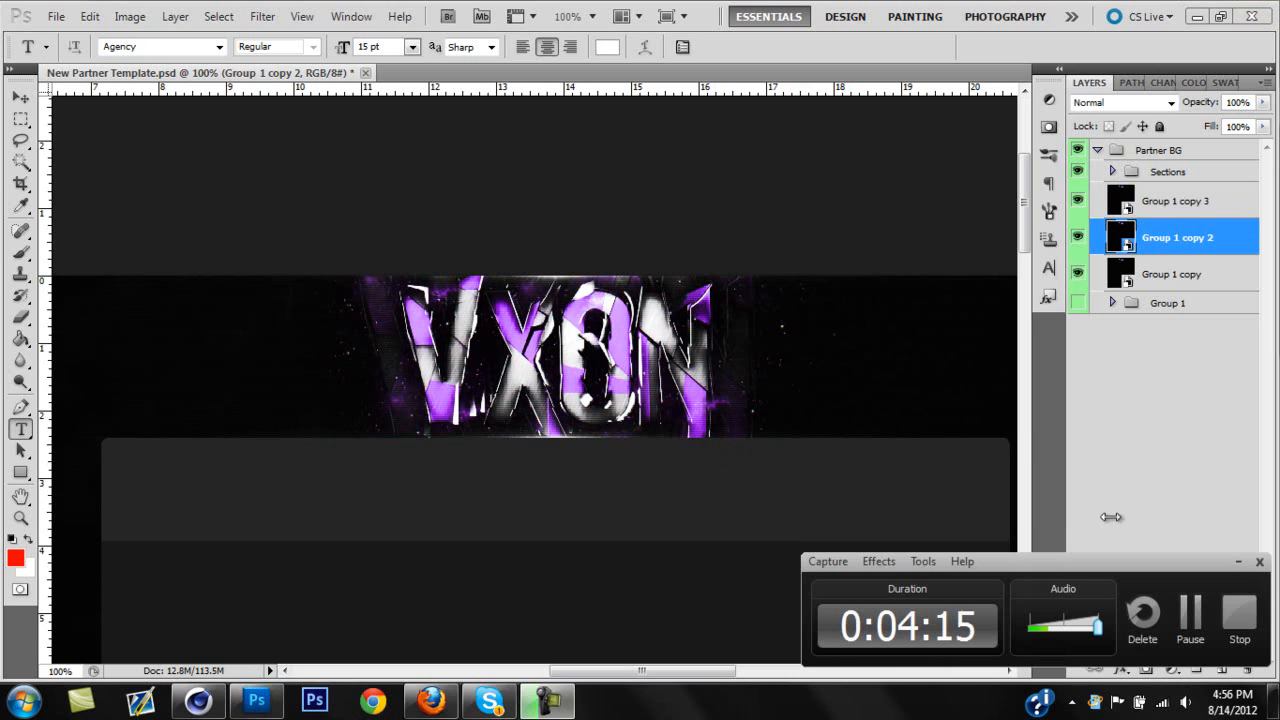